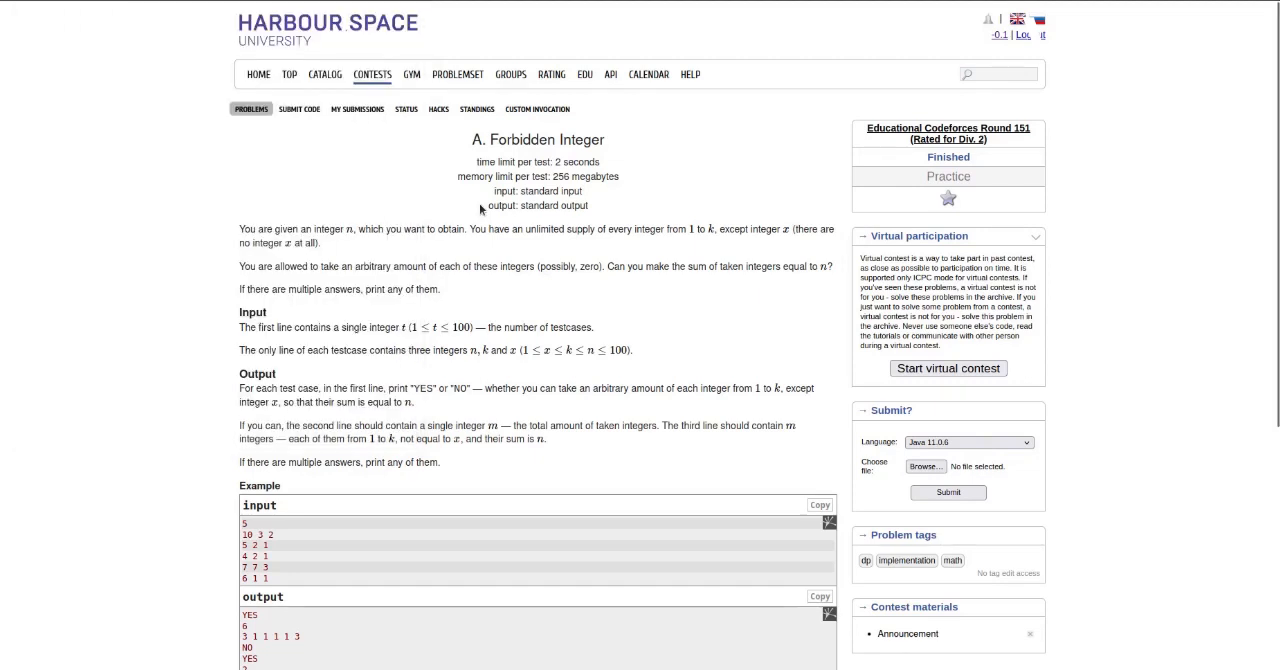
# Read the Forbidden Integer problem statement and scroll down to the sample examples
pyautogui.click(406, 109)
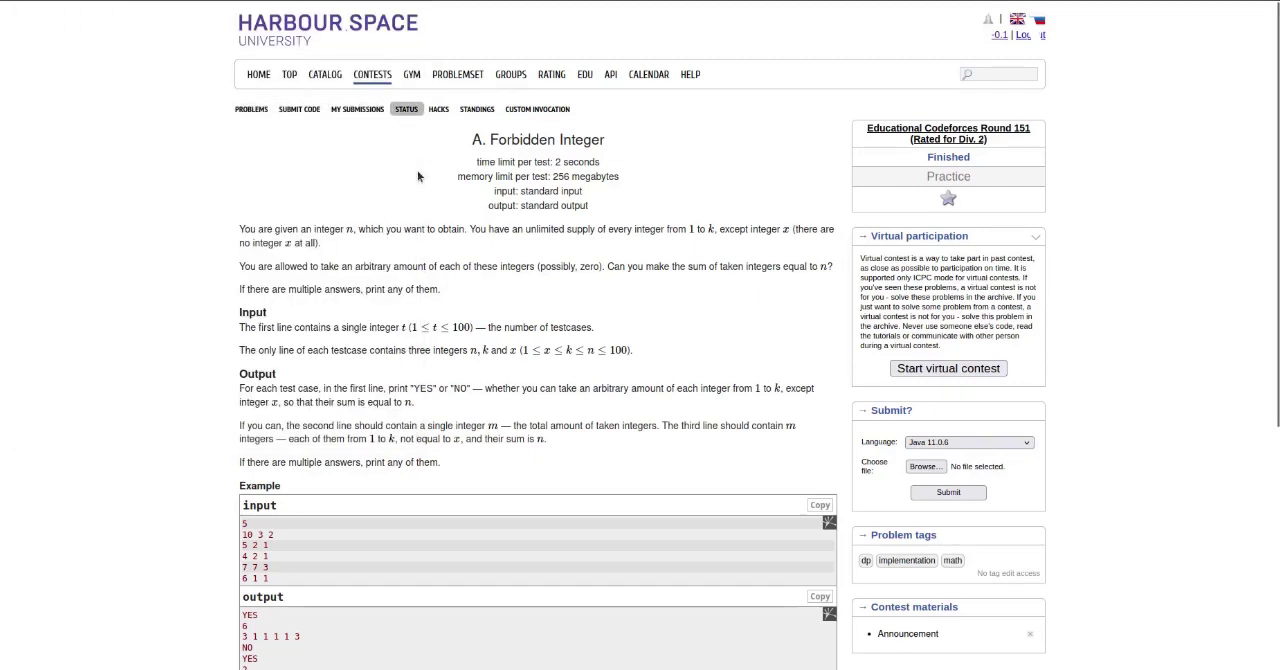
pyautogui.click(251, 109)
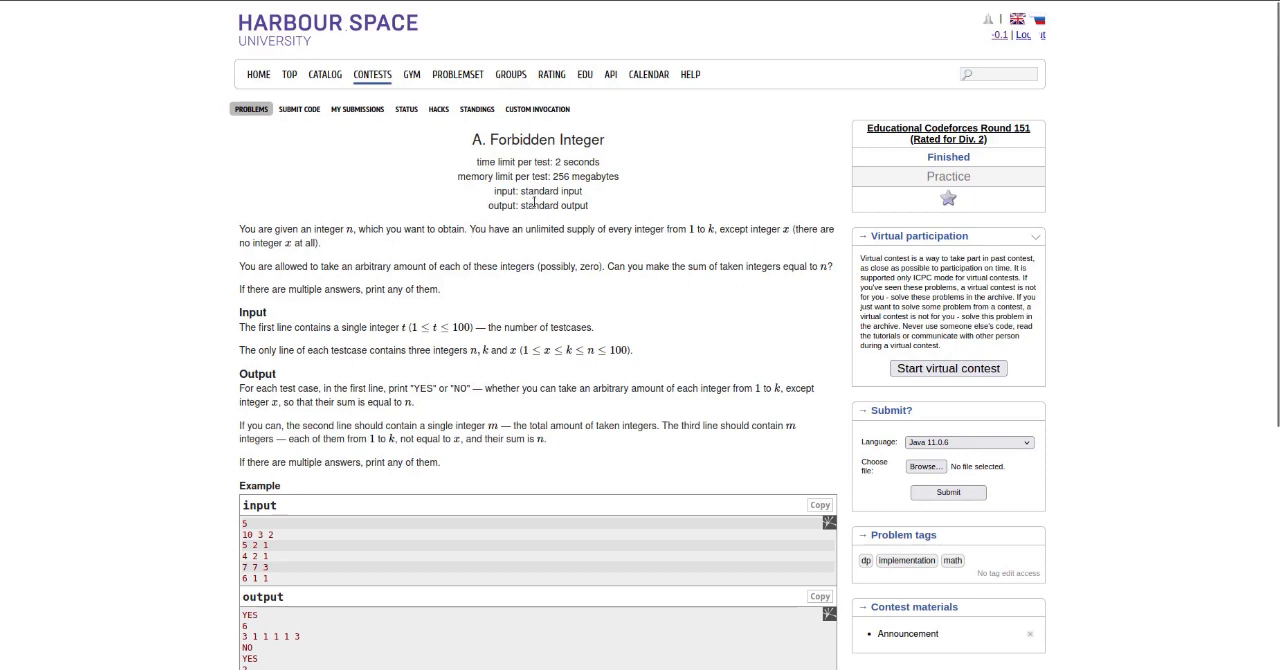
pyautogui.moveTo(798, 178)
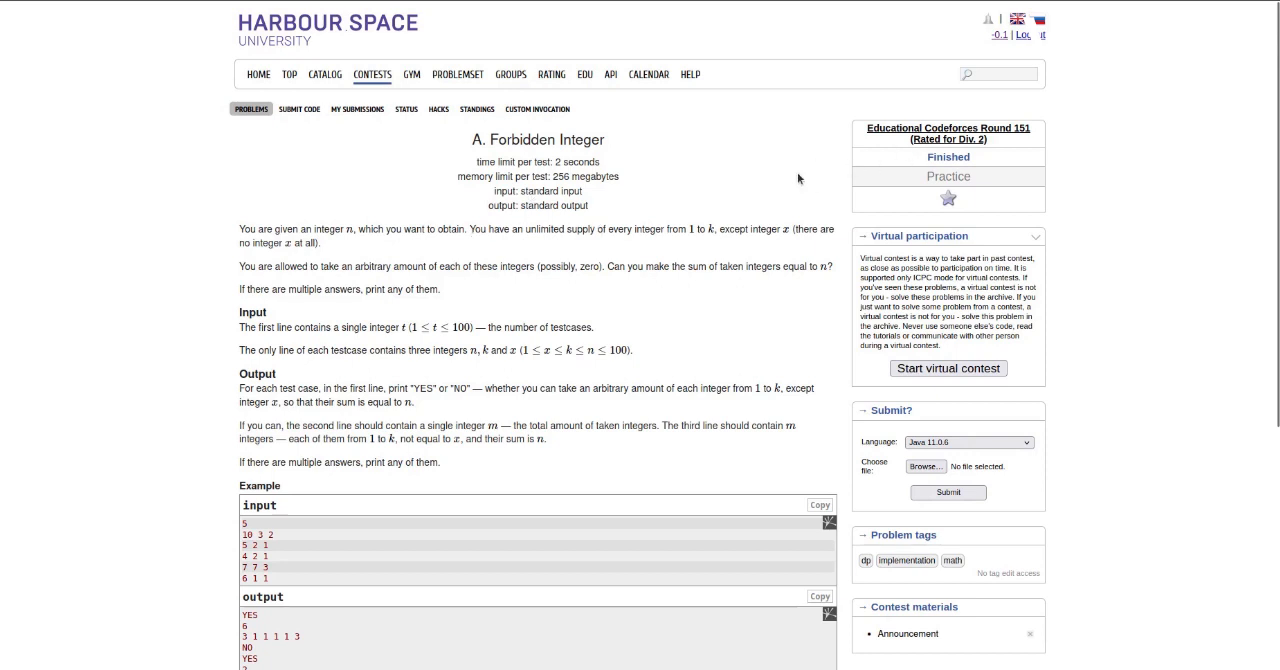
pyautogui.moveTo(583, 160)
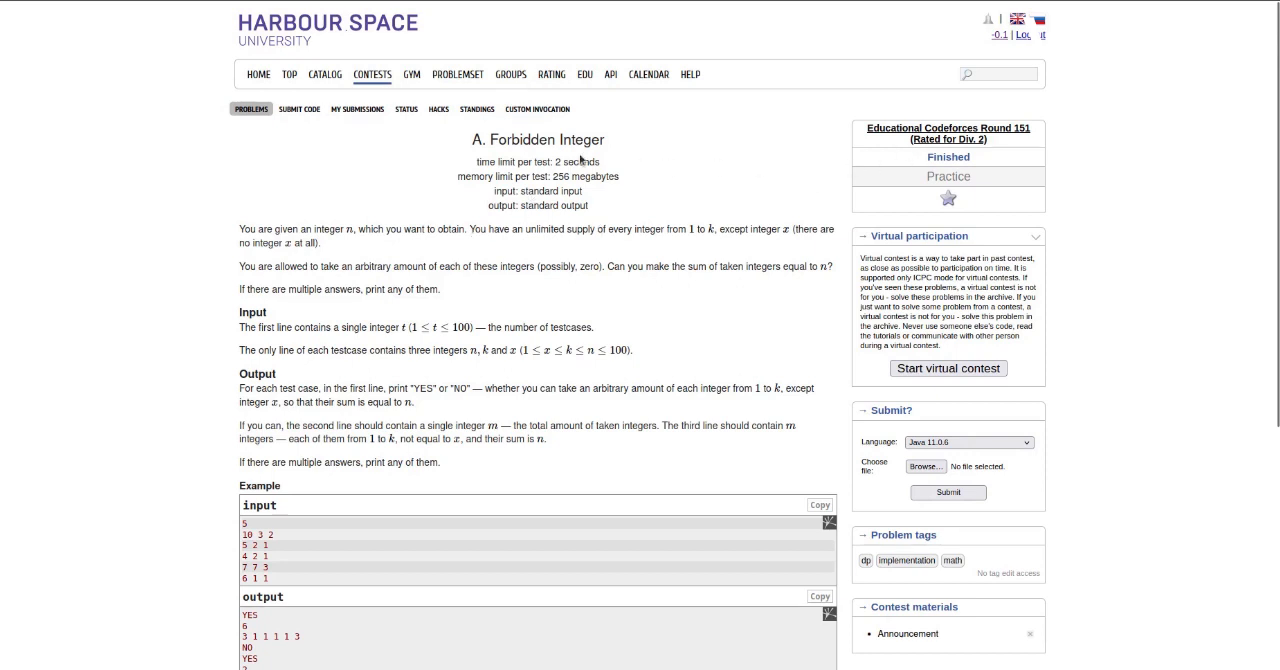
pyautogui.scroll(-3)
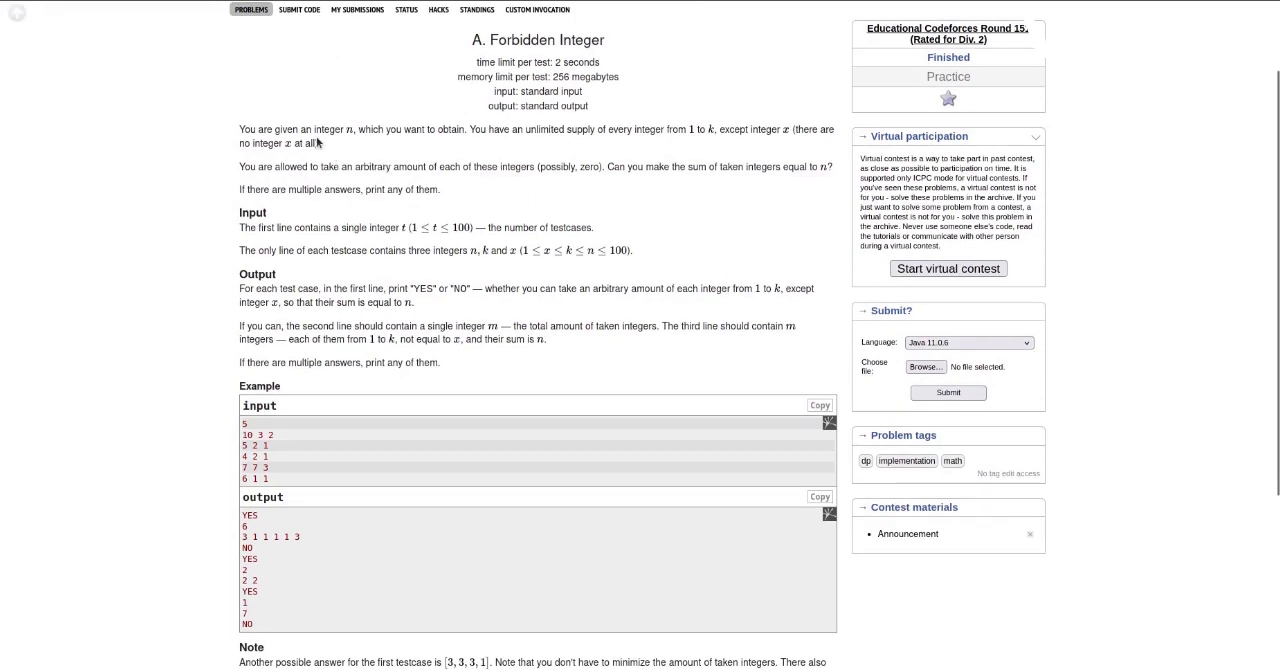
pyautogui.moveTo(533, 130)
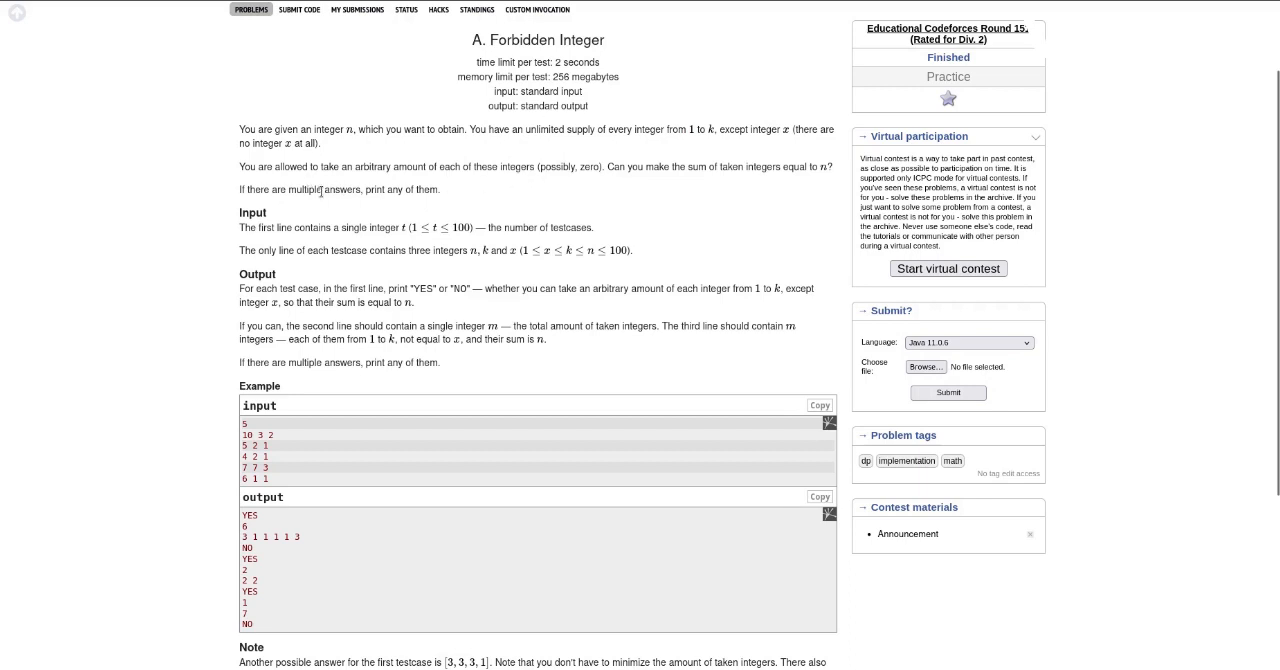
pyautogui.moveTo(633, 170)
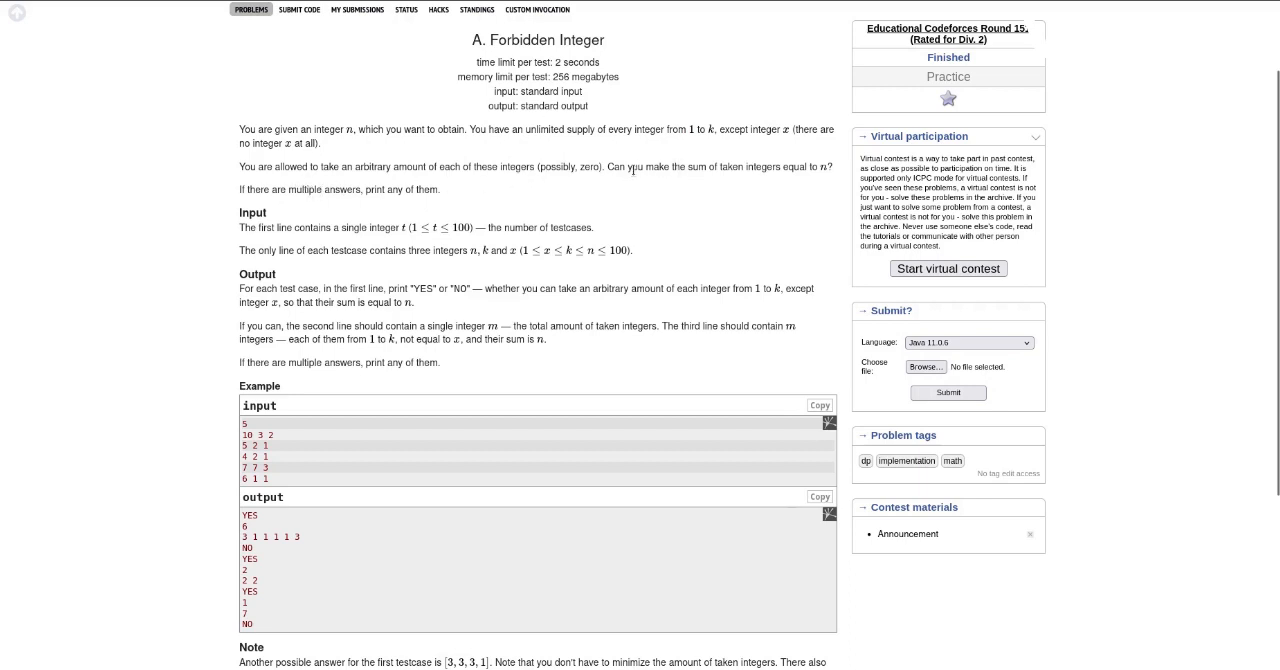
pyautogui.moveTo(770, 167)
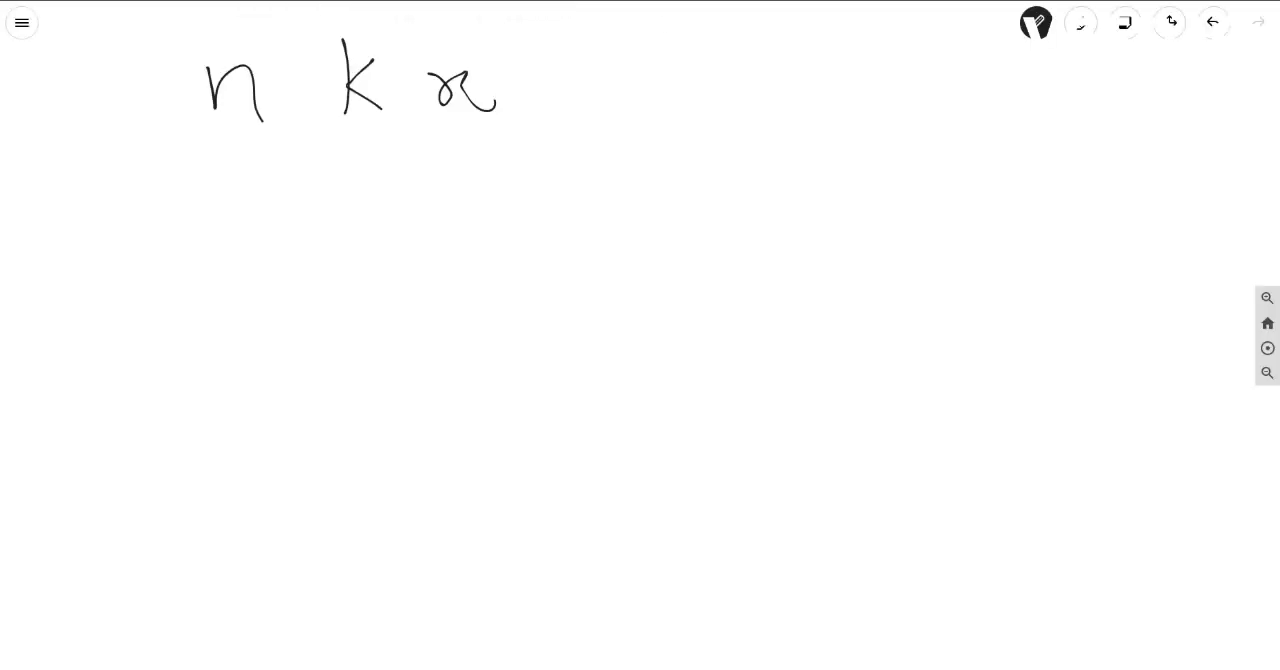
# Handwrite '1, 2, 3, ... k', write x crossed out below it, and underline n
pyautogui.moveTo(375, 200); pyautogui.dragTo(530, 185)
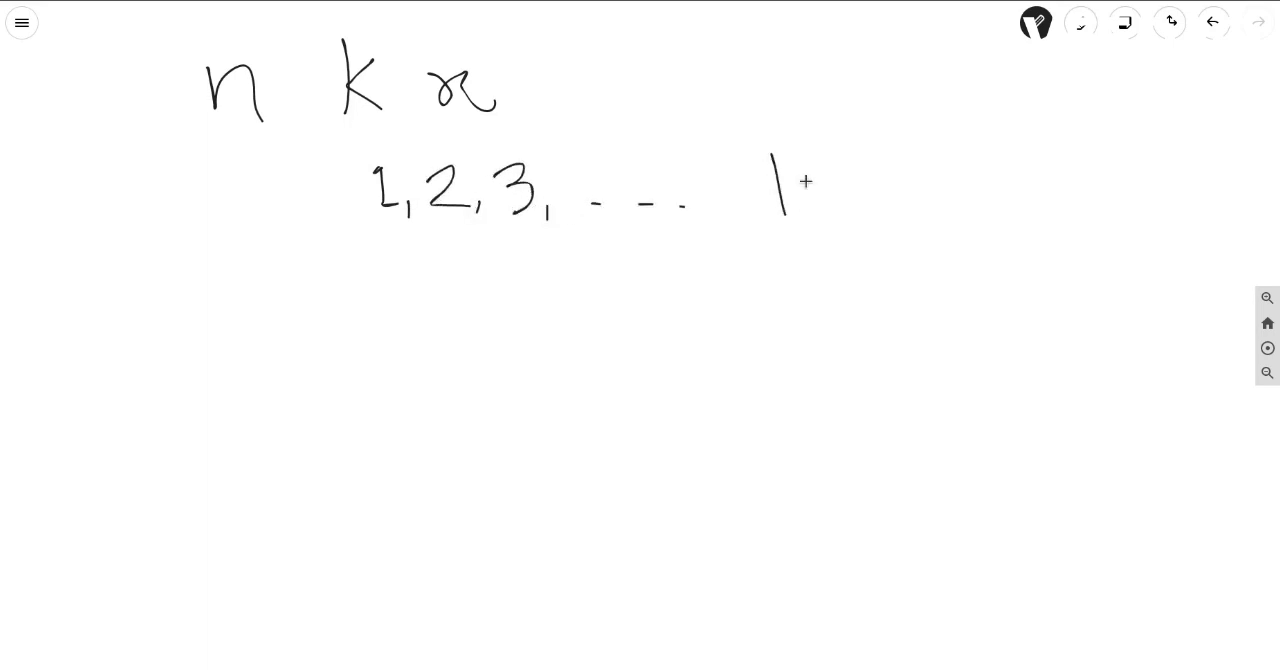
pyautogui.moveTo(775, 160); pyautogui.dragTo(815, 210)
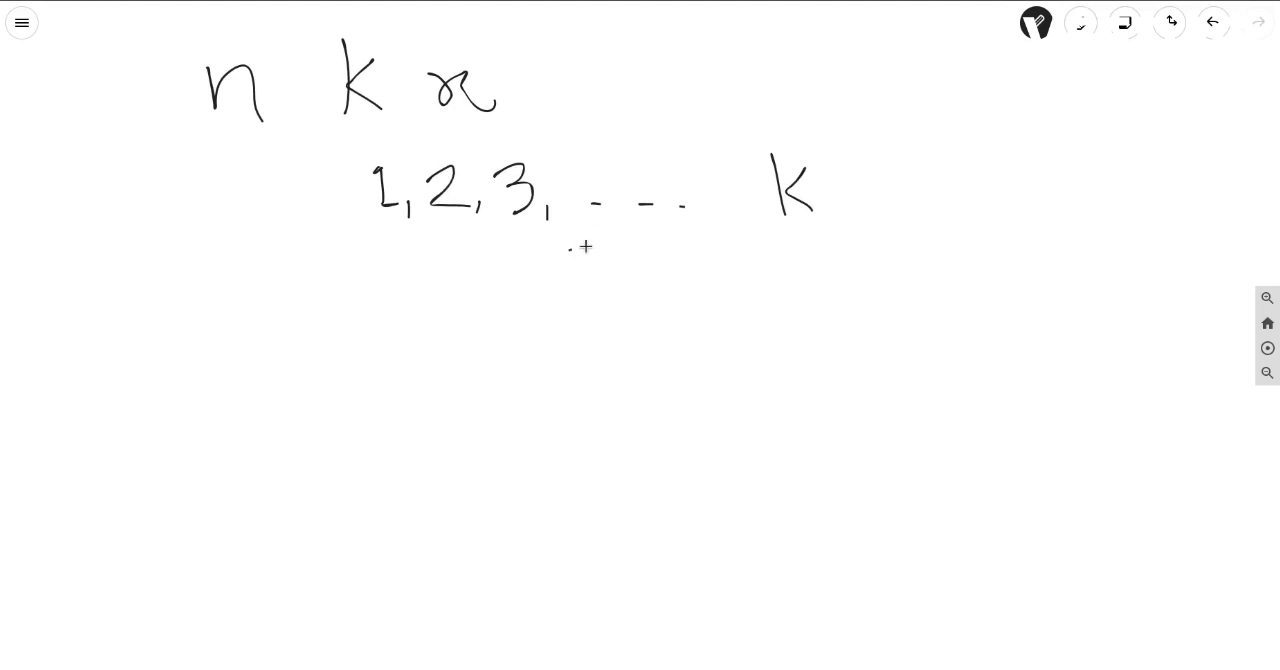
pyautogui.moveTo(575, 255); pyautogui.dragTo(675, 290)
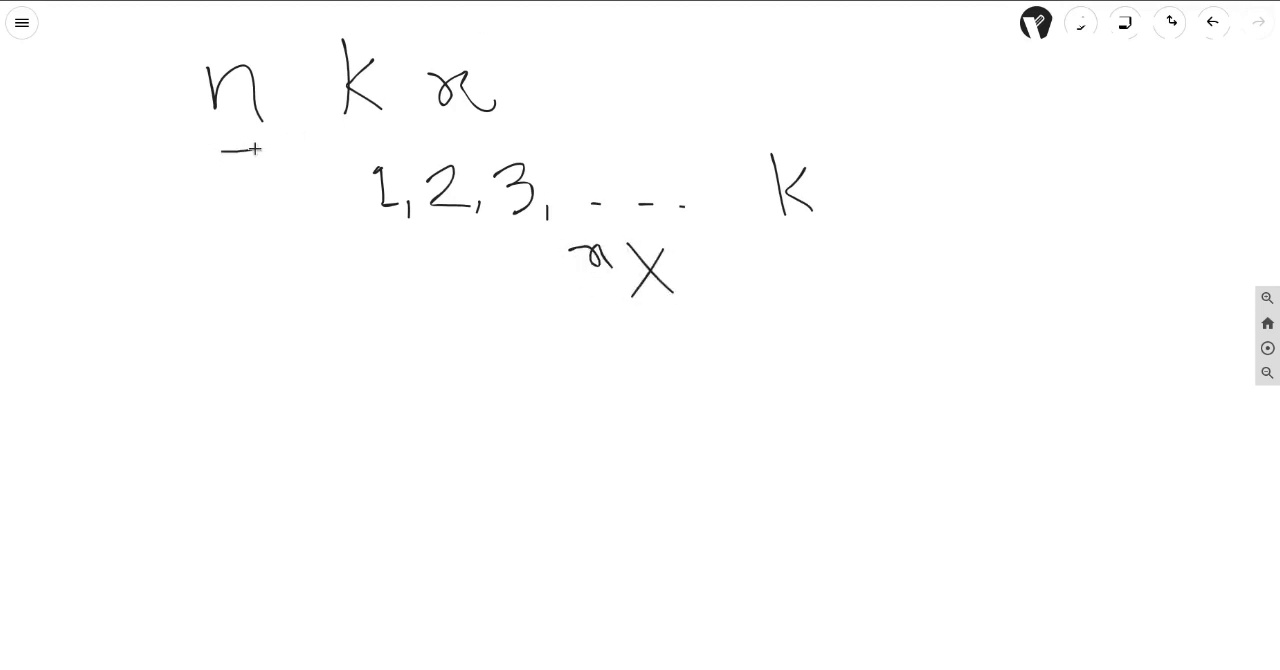
pyautogui.moveTo(195, 165); pyautogui.dragTo(275, 148)
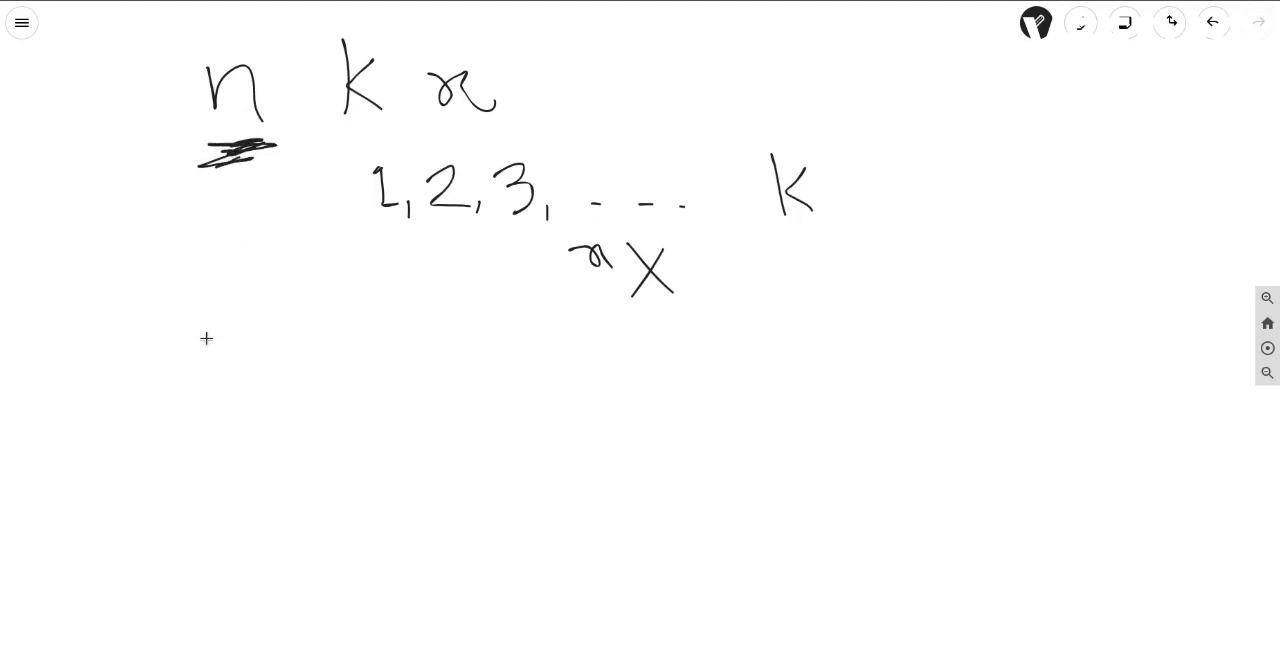
pyautogui.moveTo(335, 210)
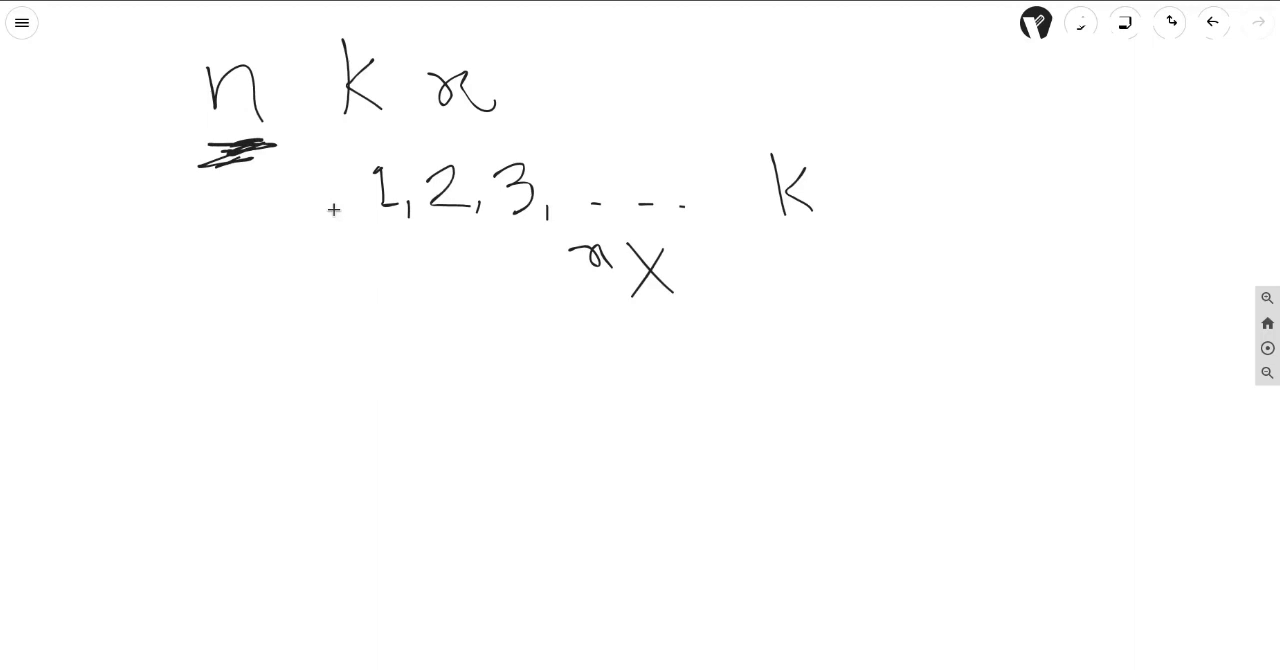
pyautogui.moveTo(210, 350); pyautogui.dragTo(245, 358)
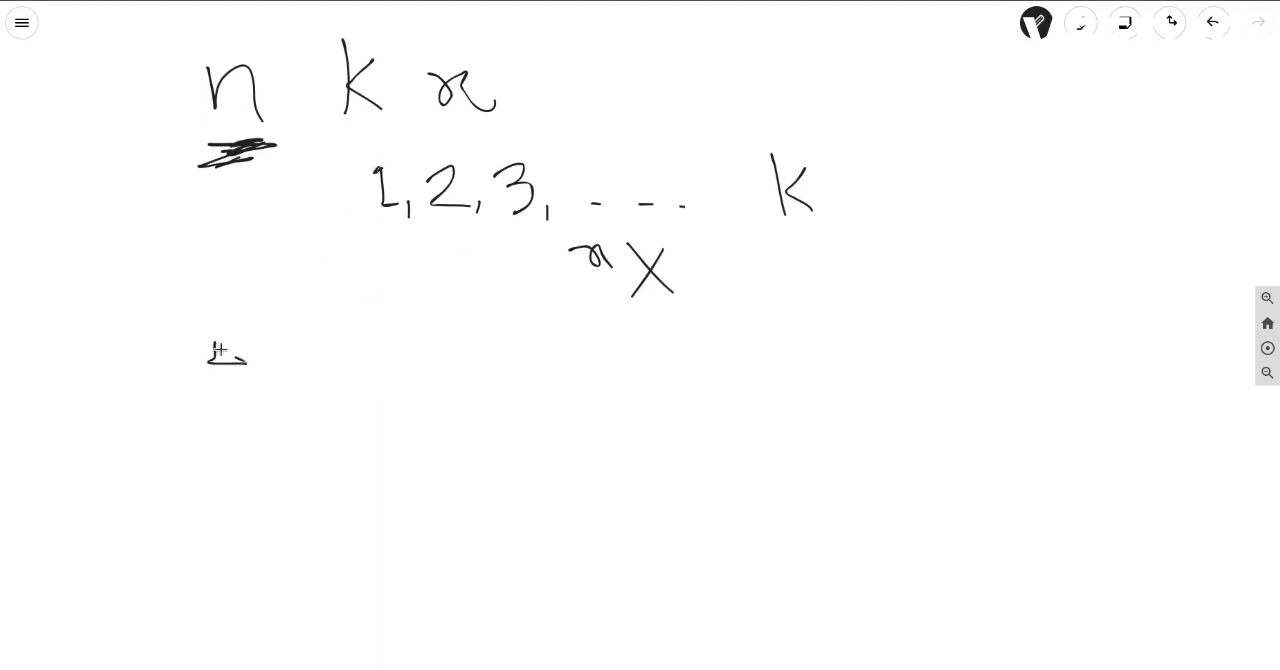
# Write 'If x != 1:' with '1 - n times to get n' beneath it
pyautogui.moveTo(205, 355); pyautogui.dragTo(265, 340)
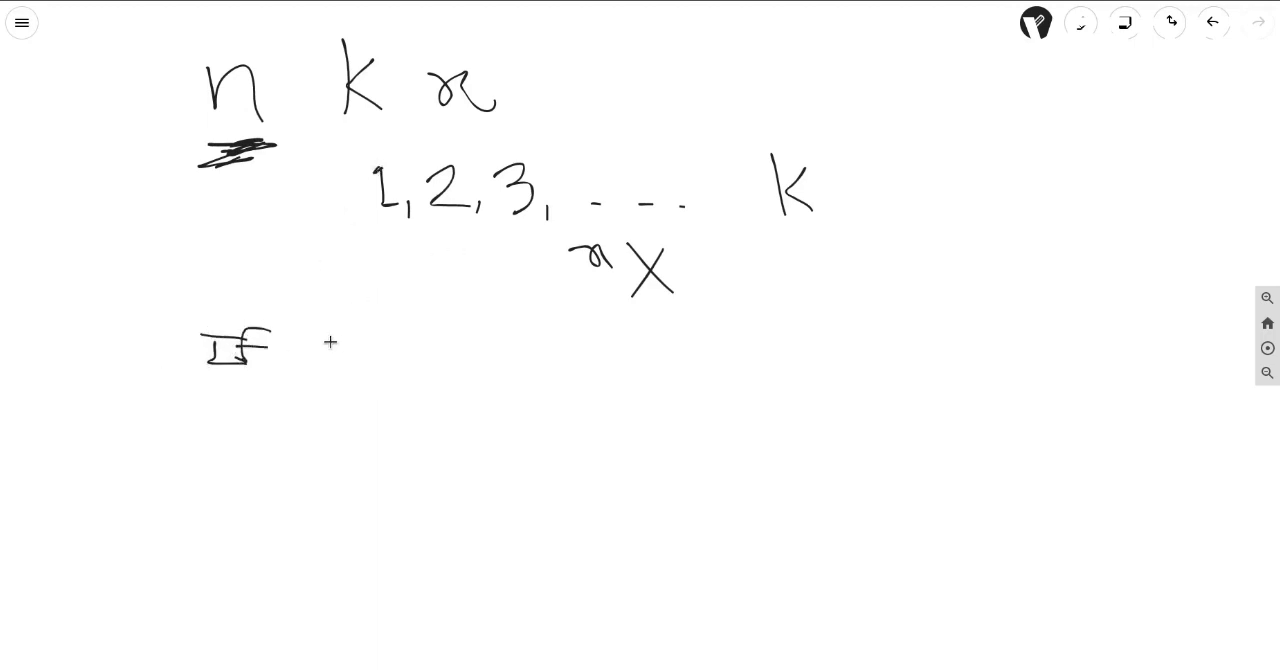
pyautogui.moveTo(330, 340); pyautogui.dragTo(430, 360)
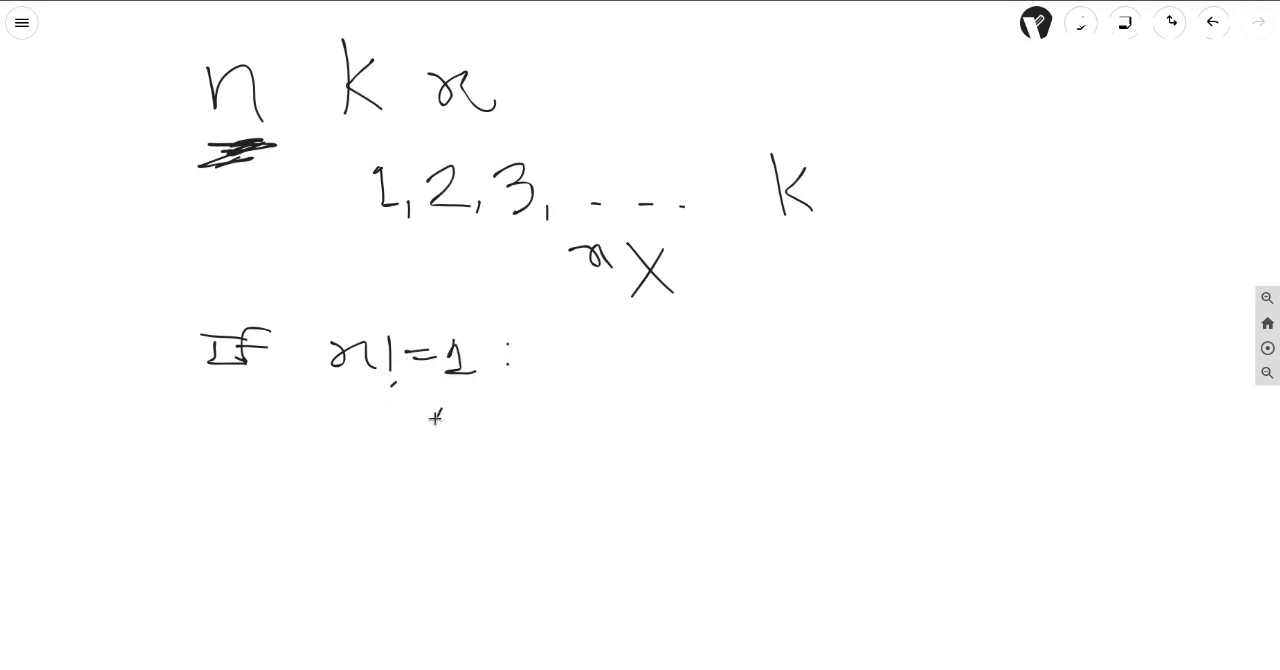
pyautogui.moveTo(430, 430); pyautogui.dragTo(590, 420)
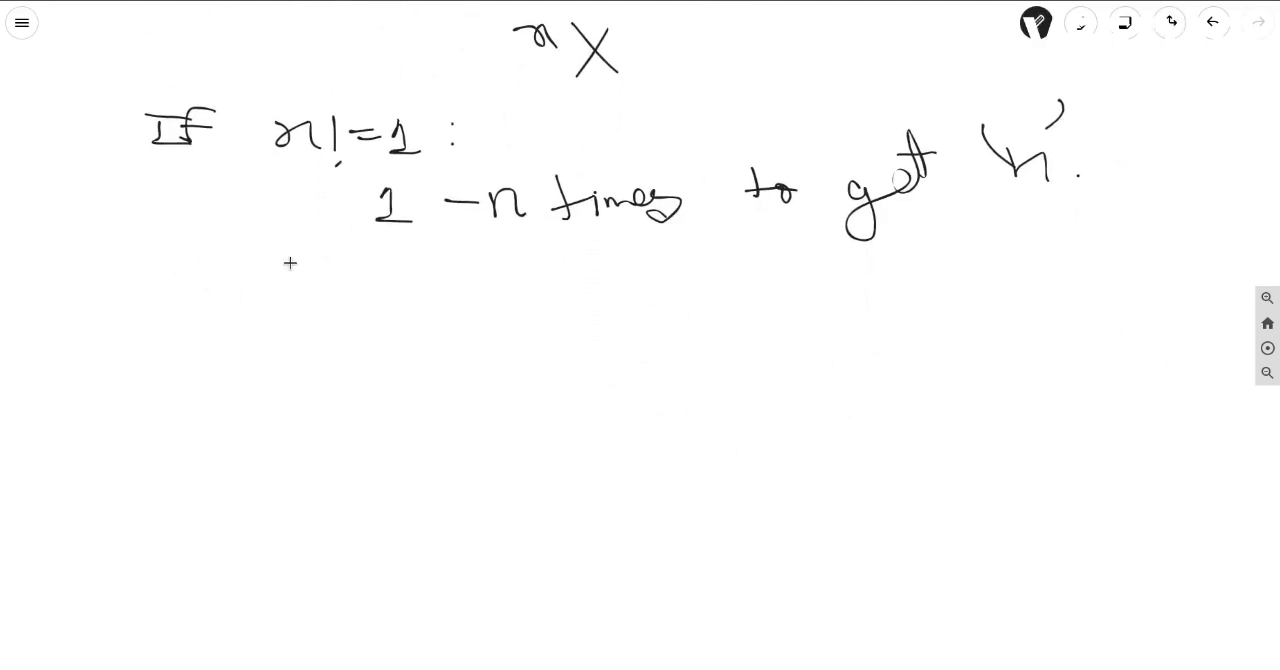
pyautogui.moveTo(265, 280); pyautogui.dragTo(280, 315)
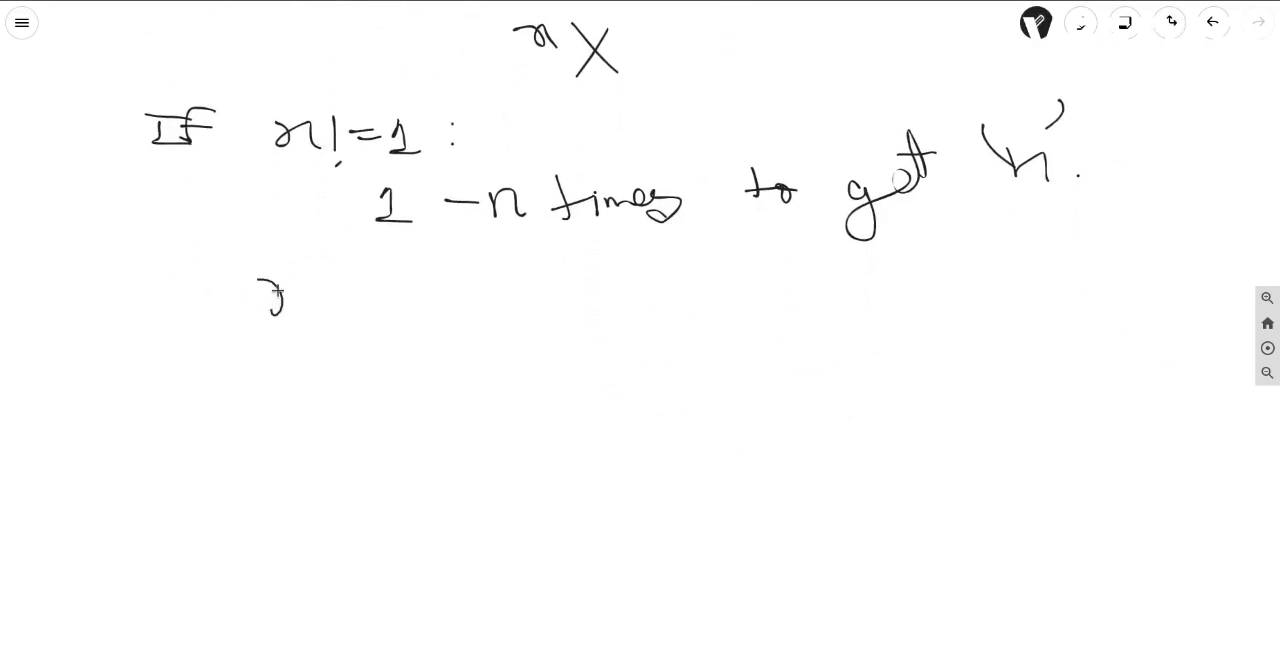
# Write the 'x == 1:' heading and the condition 'If n % 2 == 0'
pyautogui.moveTo(260, 300); pyautogui.dragTo(400, 285)
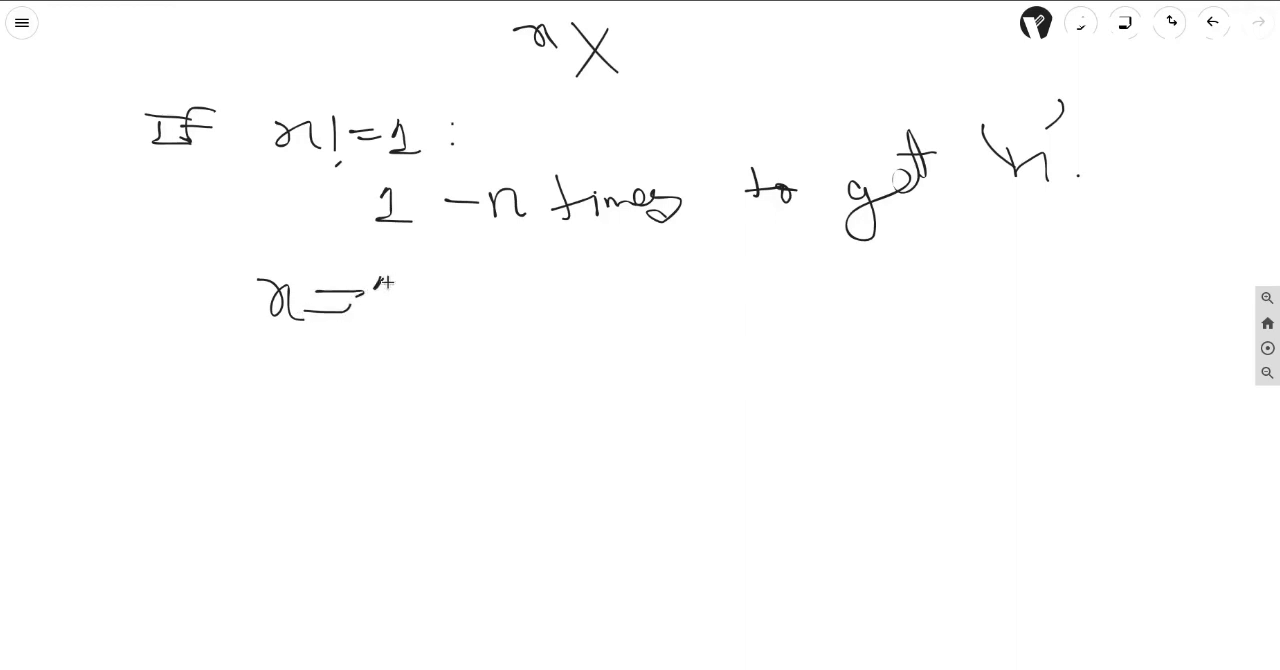
pyautogui.moveTo(375, 285); pyautogui.dragTo(410, 310)
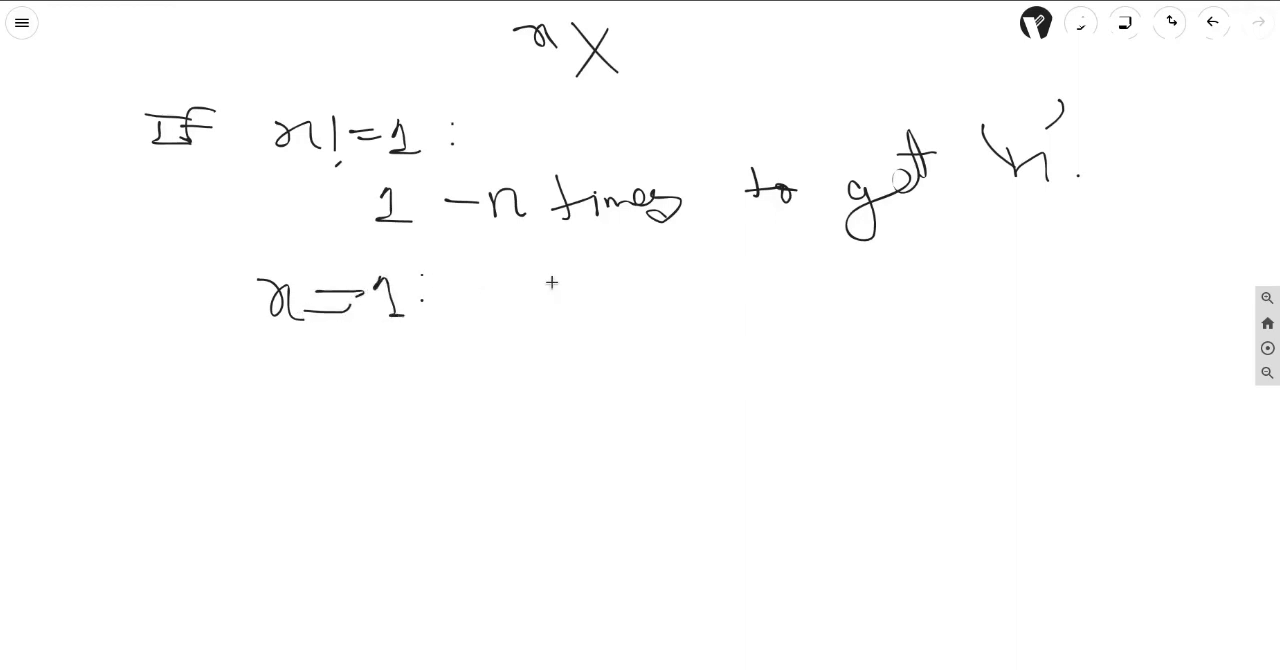
pyautogui.moveTo(330, 380)
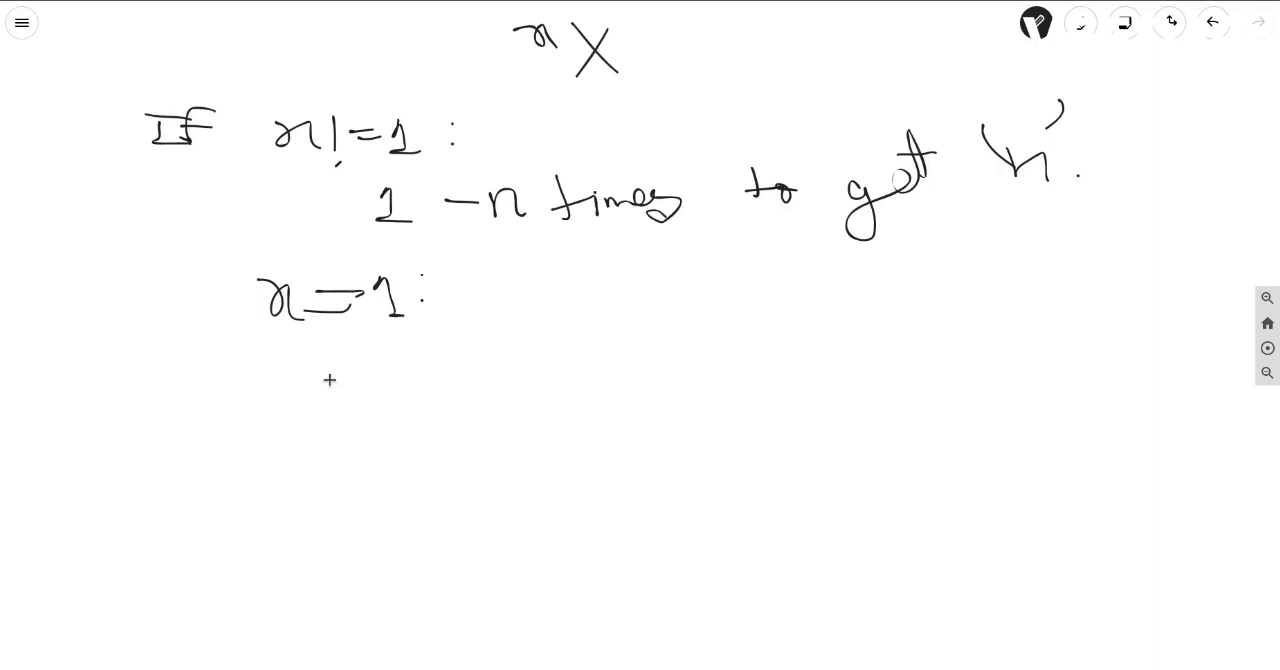
pyautogui.moveTo(371, 348)
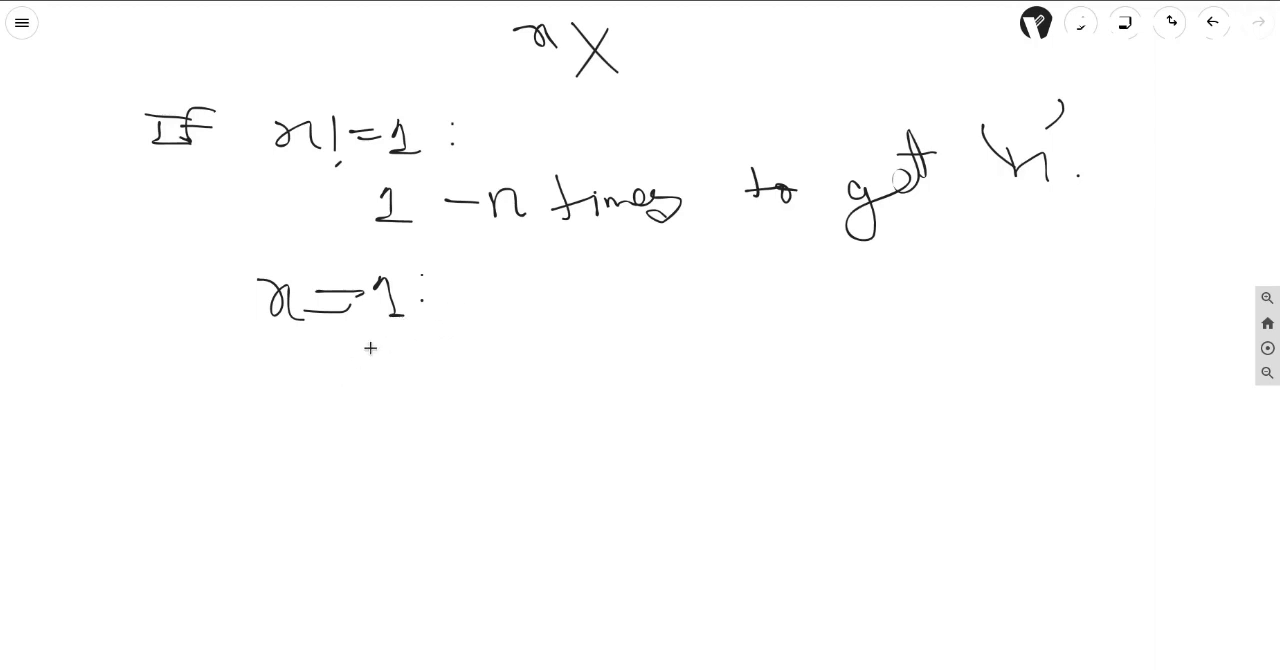
pyautogui.moveTo(370, 345); pyautogui.dragTo(385, 355)
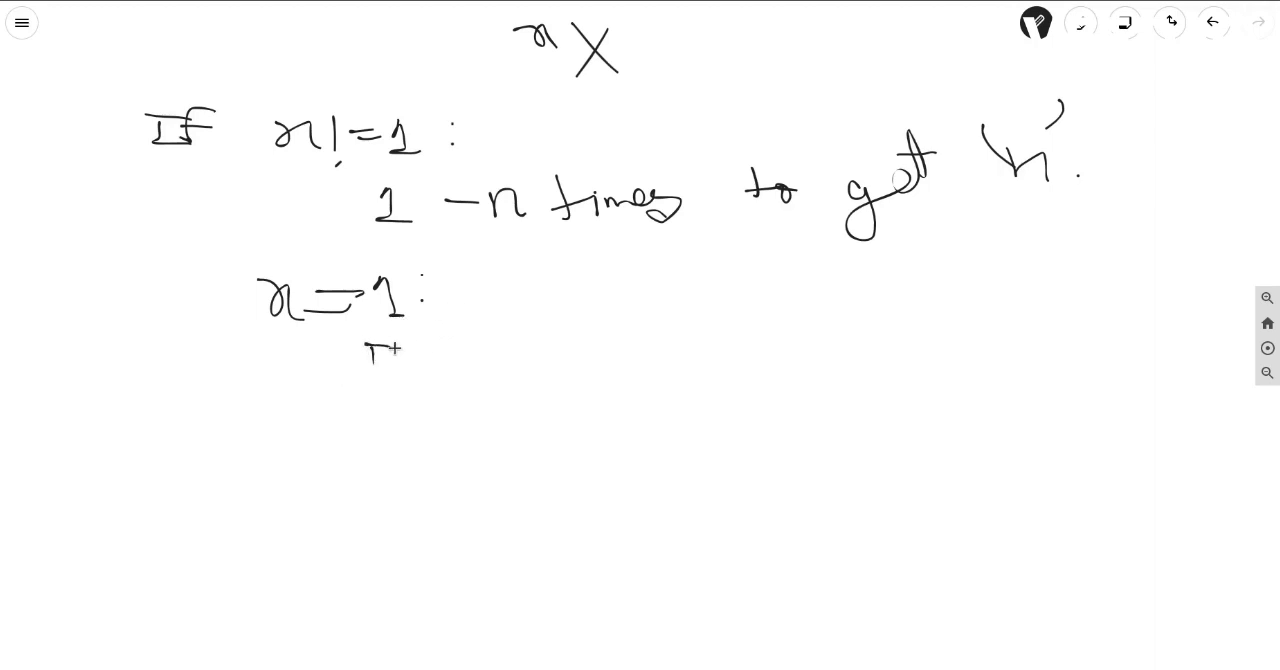
pyautogui.moveTo(370, 360); pyautogui.dragTo(495, 350)
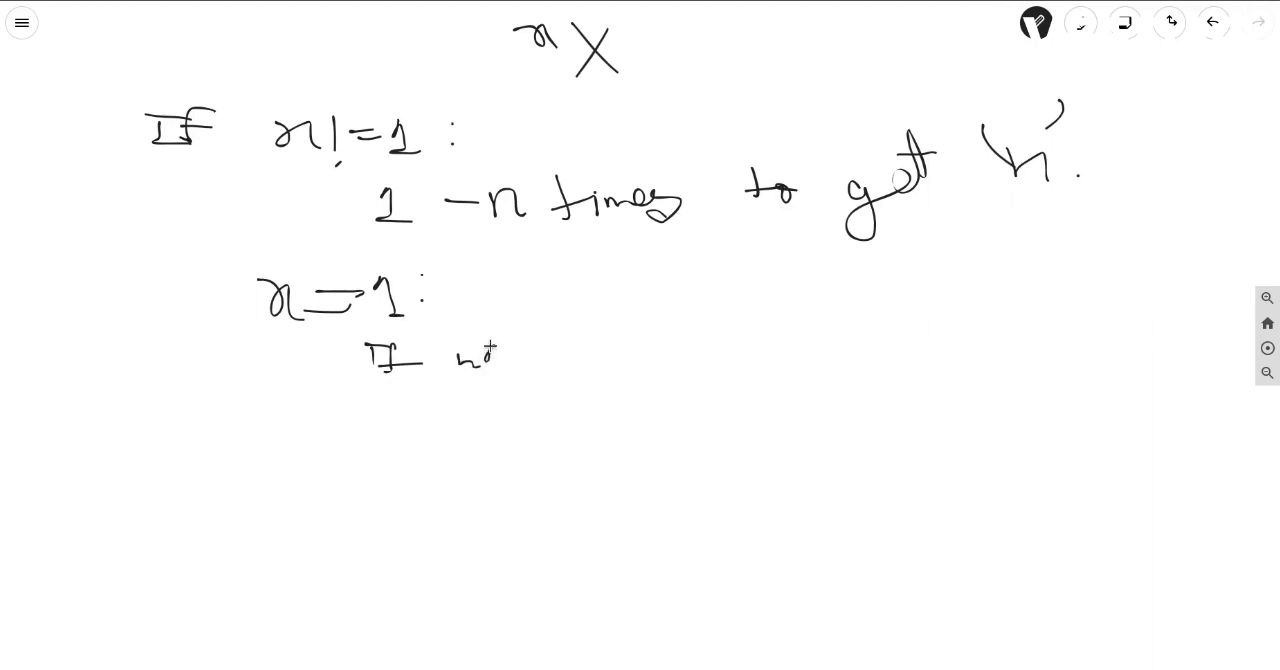
pyautogui.moveTo(490, 360); pyautogui.dragTo(590, 370)
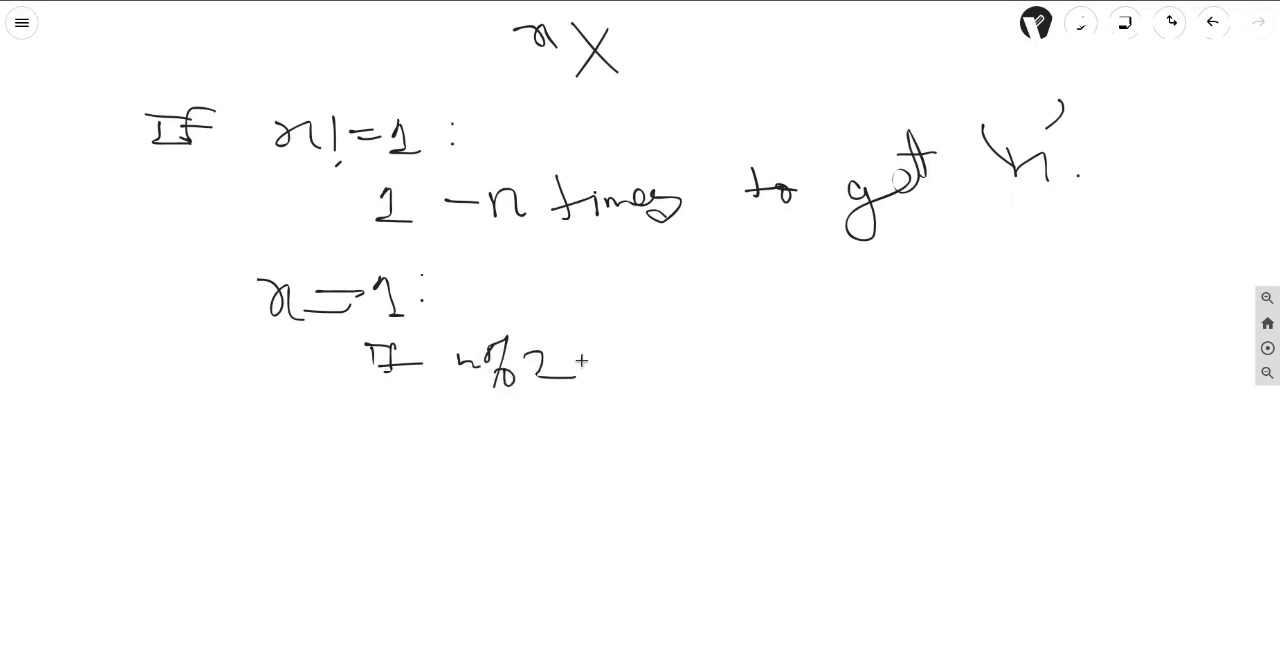
pyautogui.moveTo(570, 365); pyautogui.dragTo(650, 365)
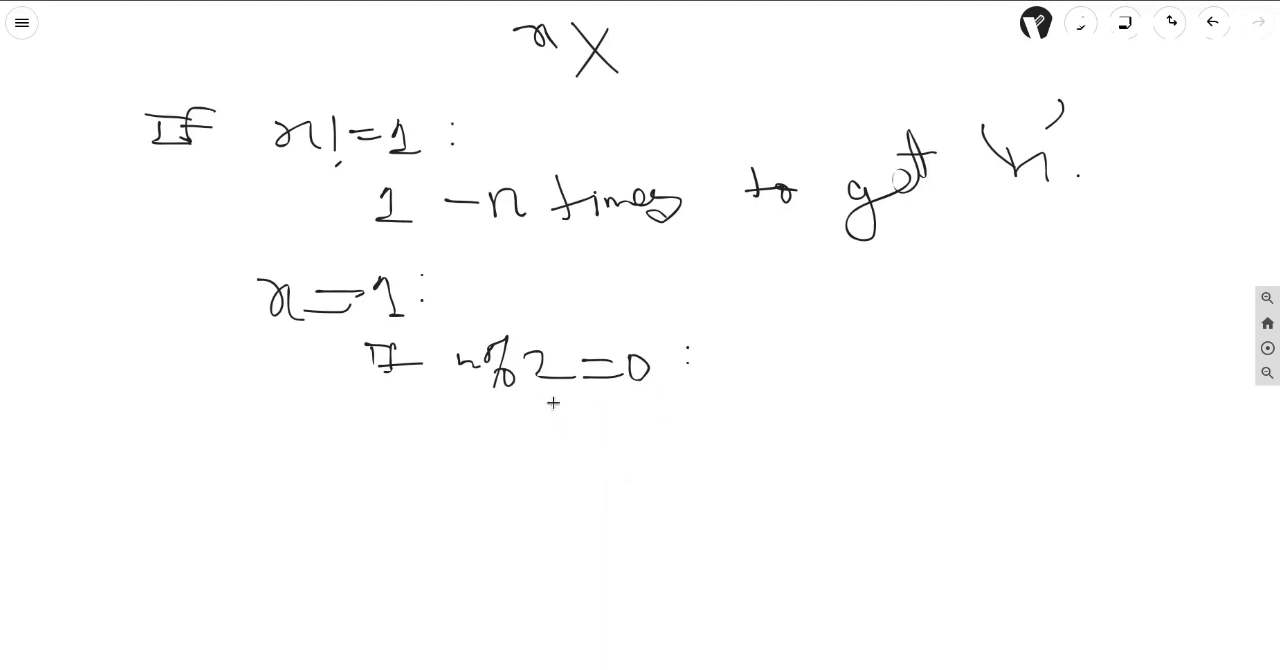
# Write '2 · for n/2 times', underline the even condition, and note k ≥ 2
pyautogui.moveTo(600, 410); pyautogui.dragTo(615, 435)
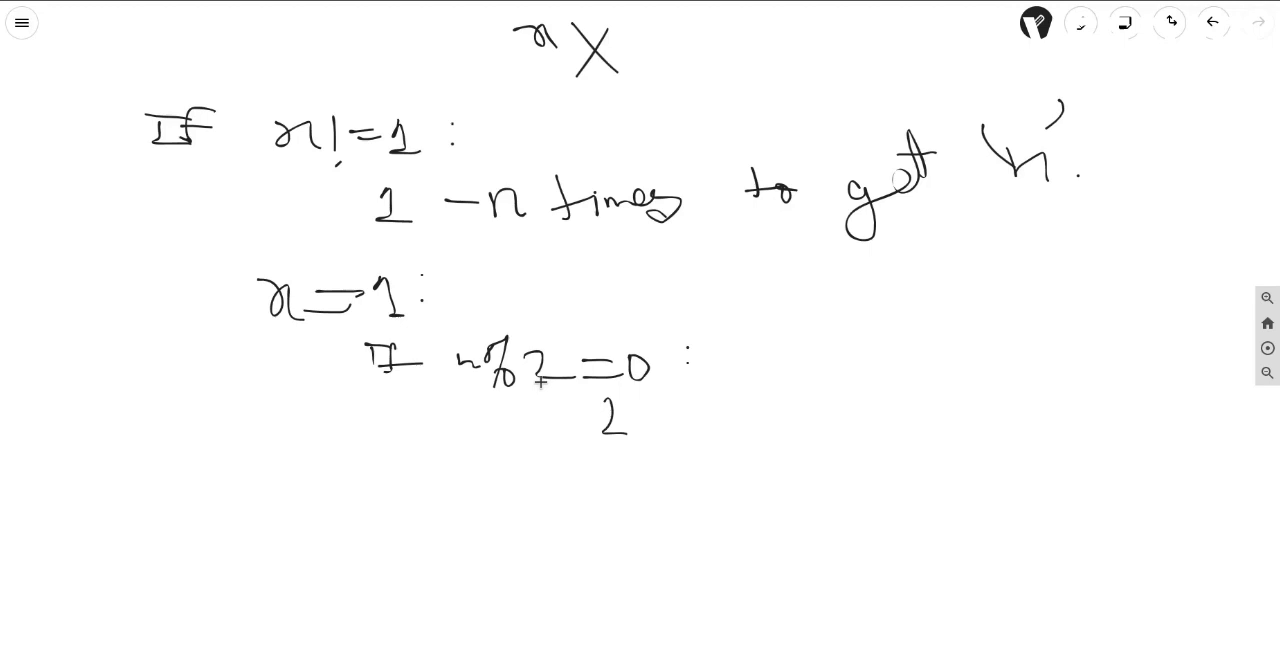
pyautogui.moveTo(810, 416)
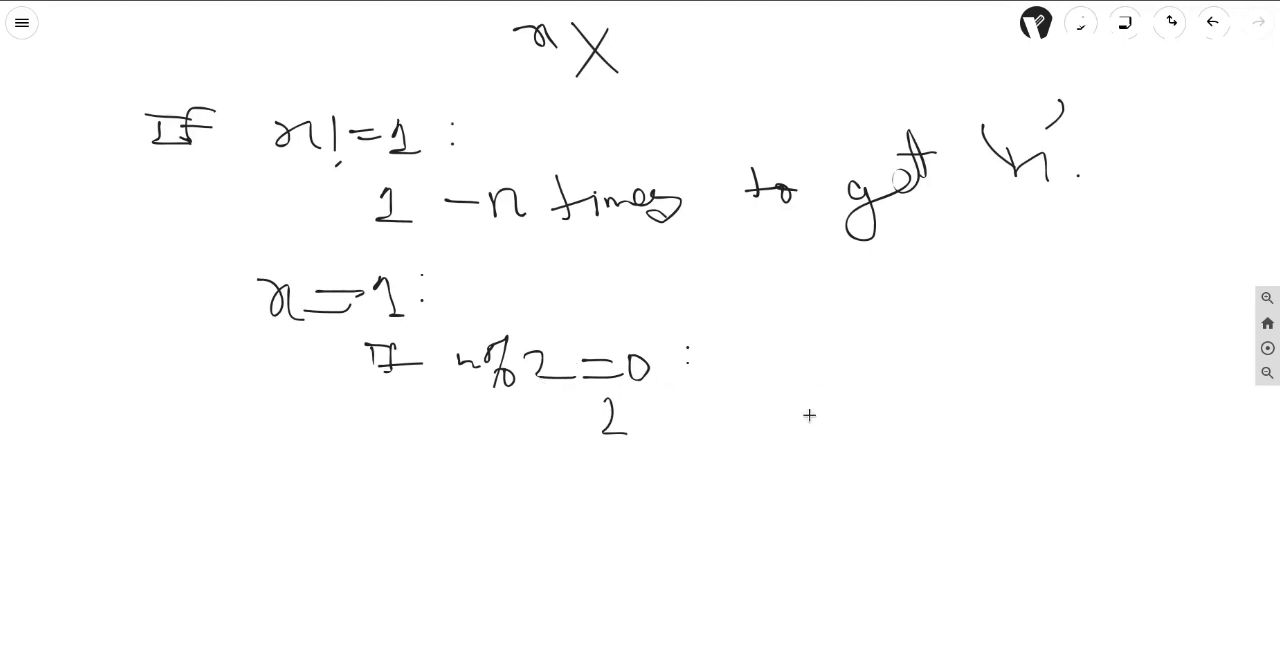
pyautogui.moveTo(664, 411)
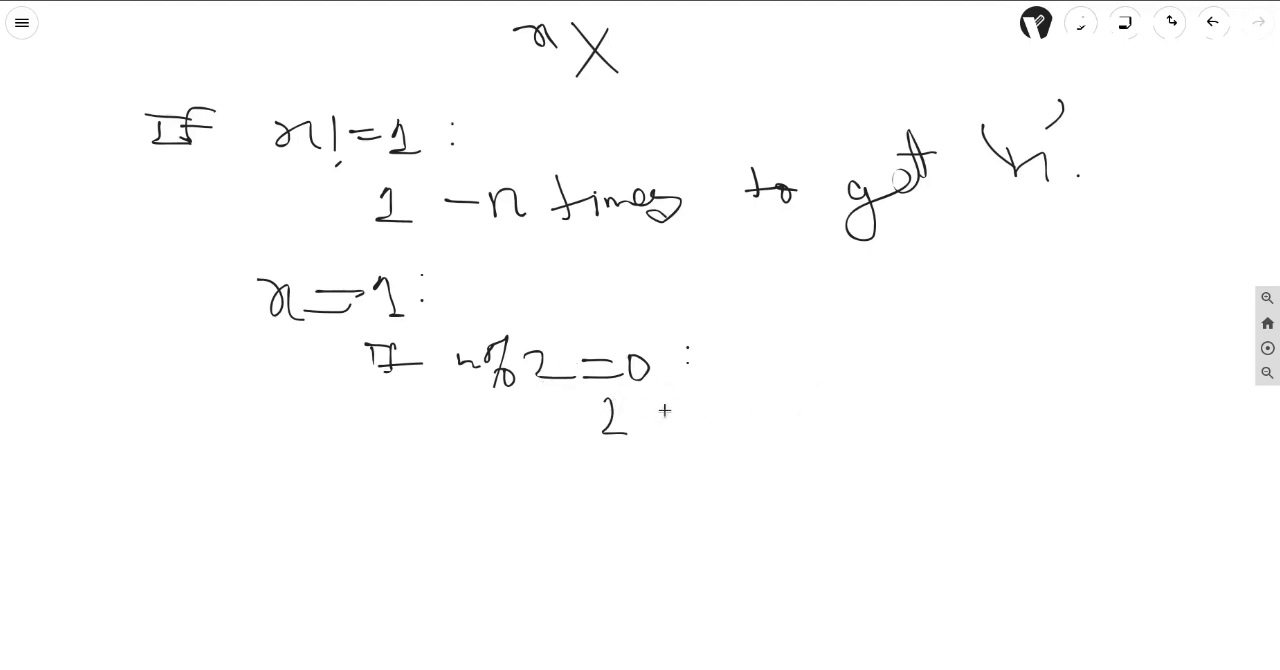
pyautogui.moveTo(700, 405); pyautogui.dragTo(755, 405)
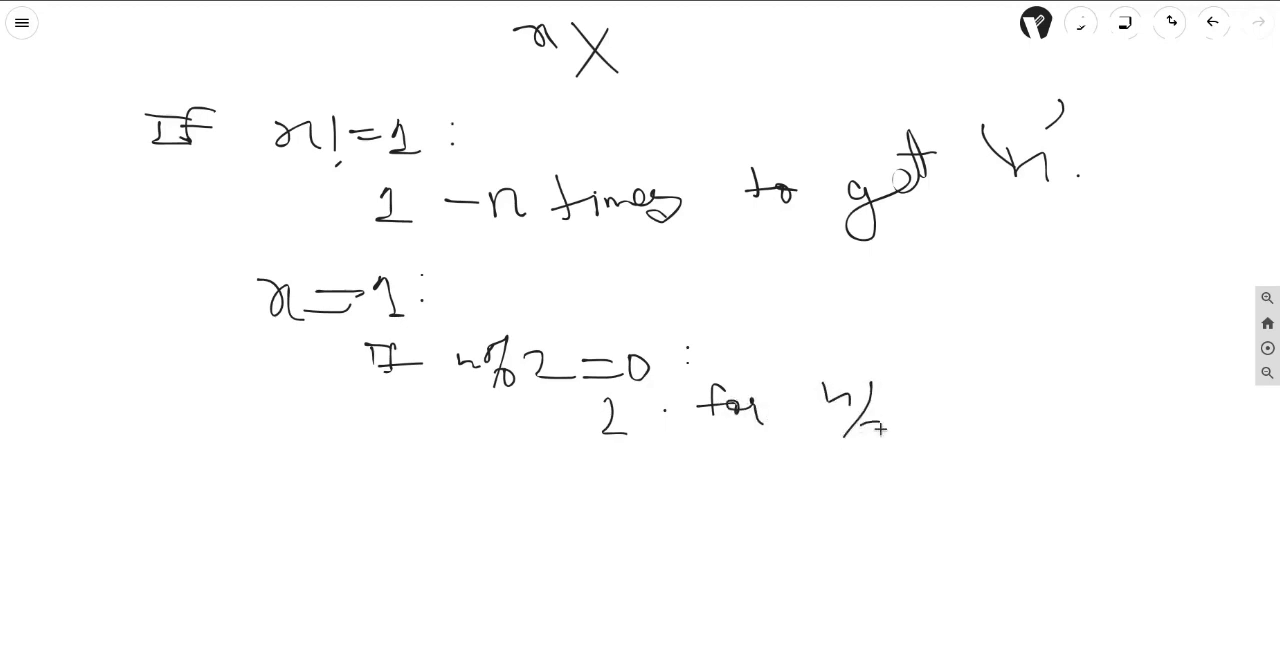
pyautogui.moveTo(950, 400); pyautogui.dragTo(990, 390)
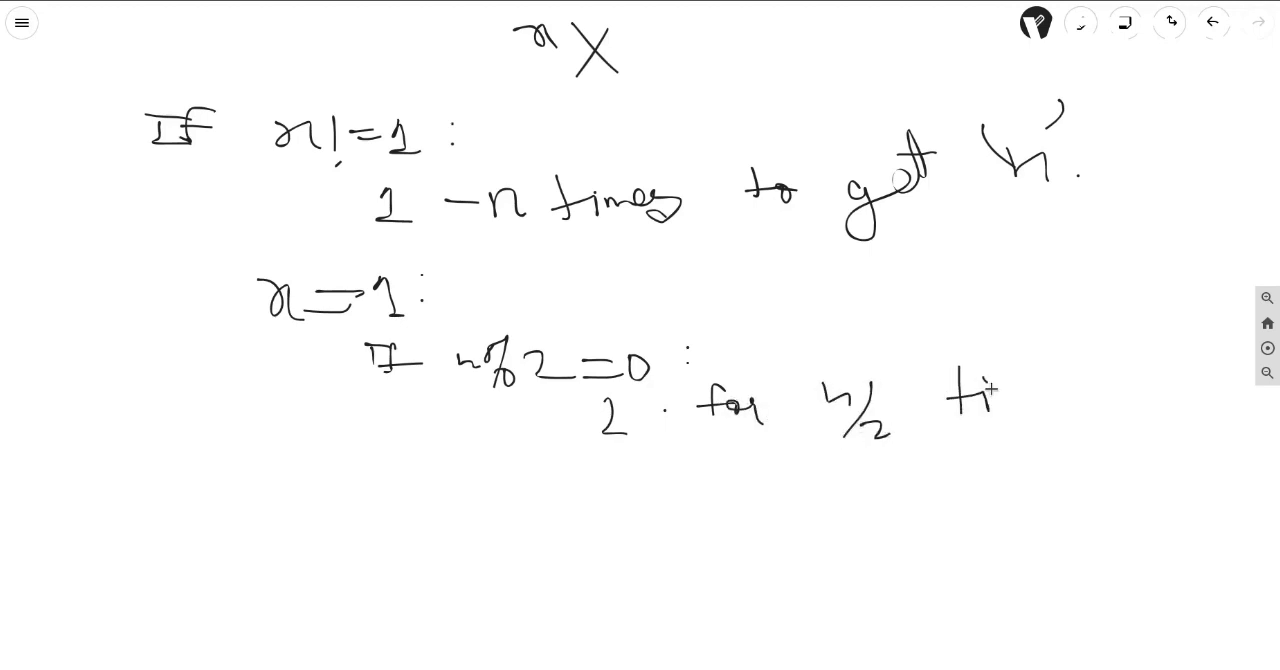
pyautogui.moveTo(955, 400); pyautogui.dragTo(1090, 400)
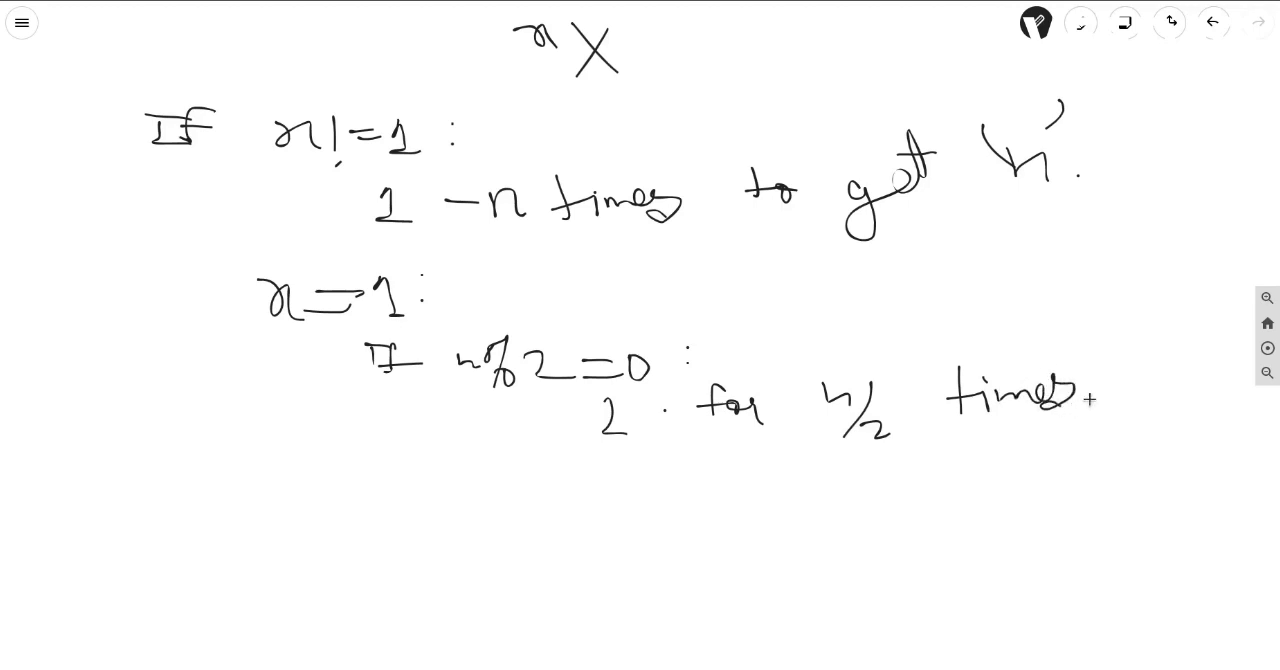
pyautogui.moveTo(410, 403); pyautogui.dragTo(540, 400)
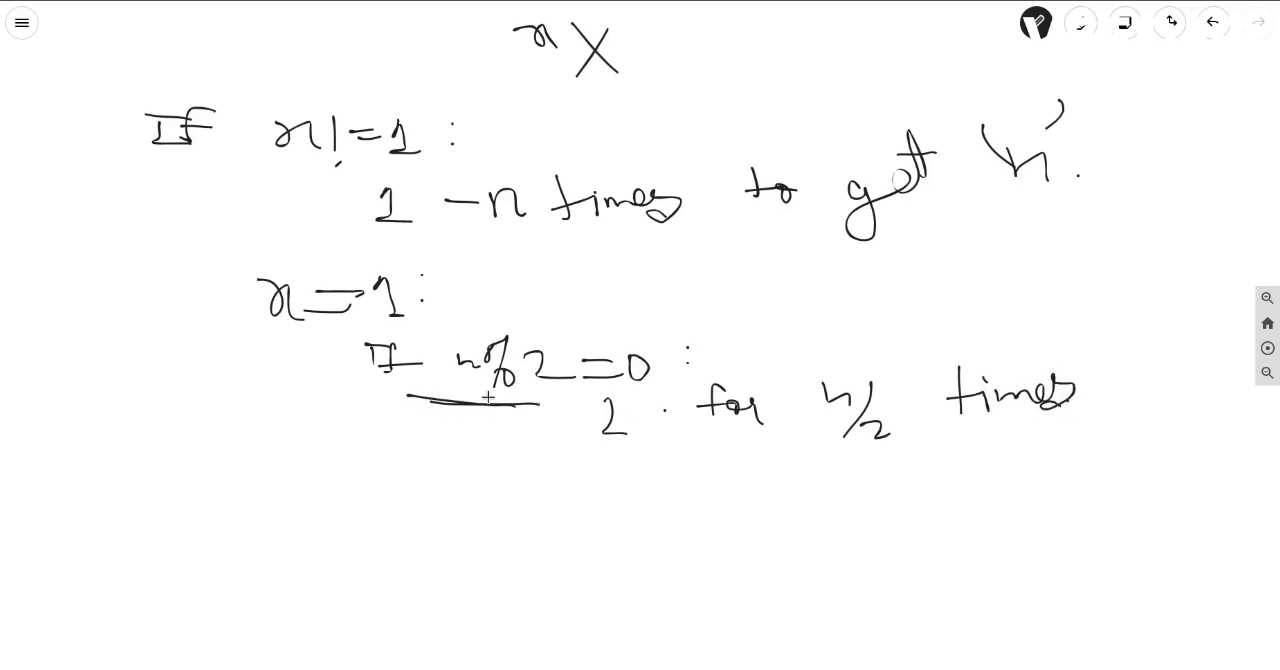
pyautogui.moveTo(478, 445); pyautogui.dragTo(490, 480)
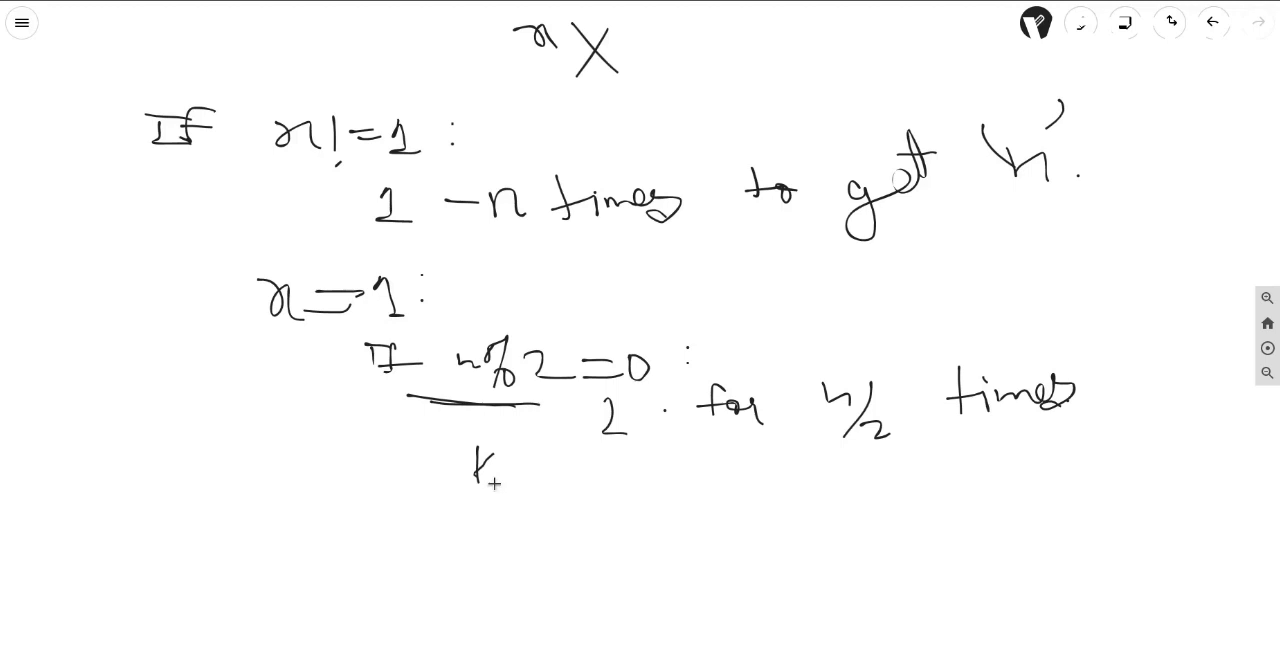
pyautogui.moveTo(490, 475); pyautogui.dragTo(540, 470)
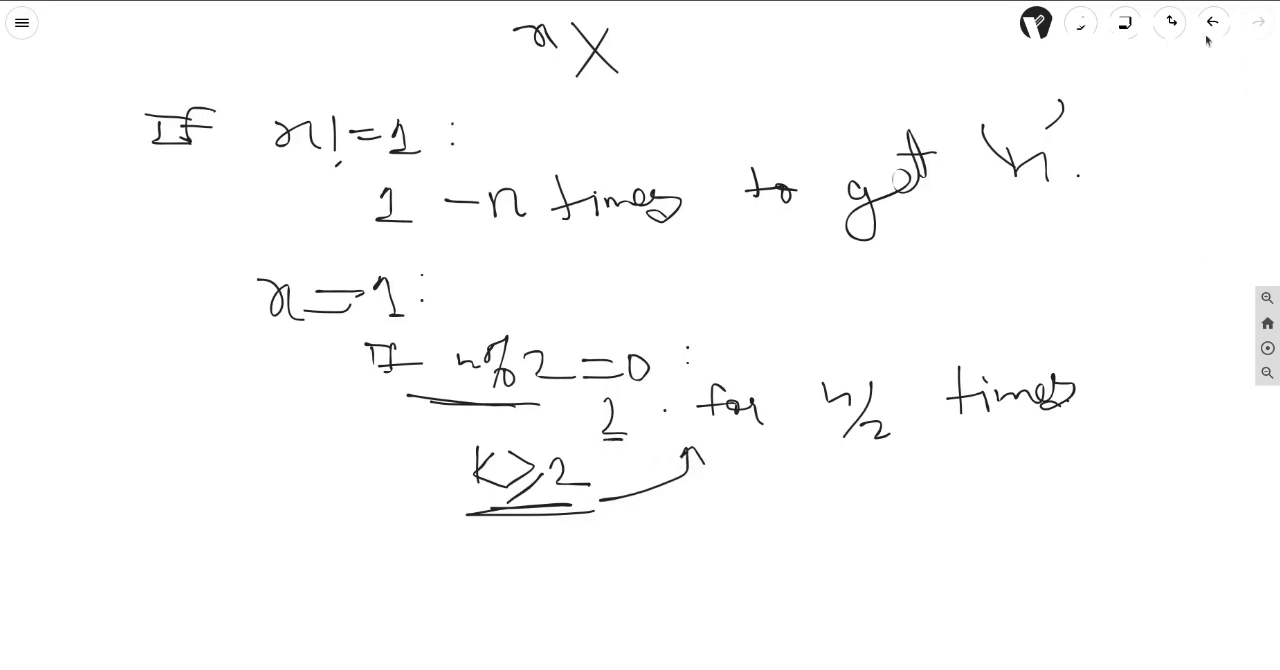
# Write 'If n%2=1:' followed by the equation 'odd = odd + even'
pyautogui.scroll(-3)
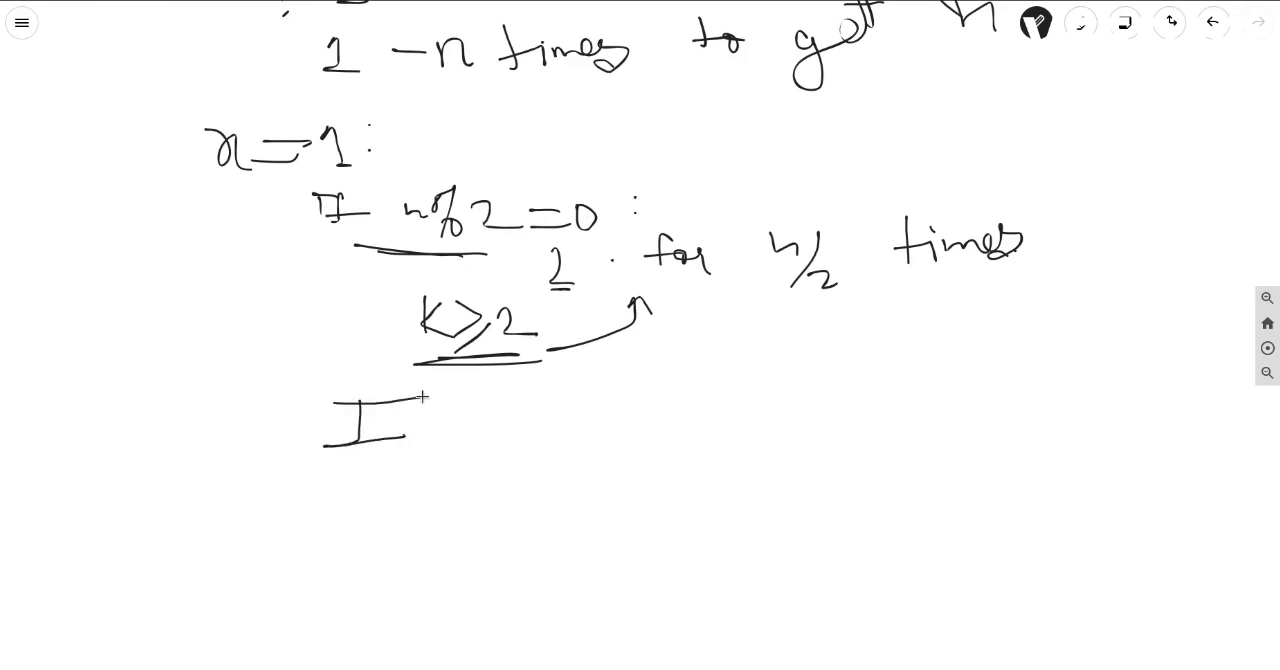
pyautogui.moveTo(400, 410); pyautogui.dragTo(480, 425)
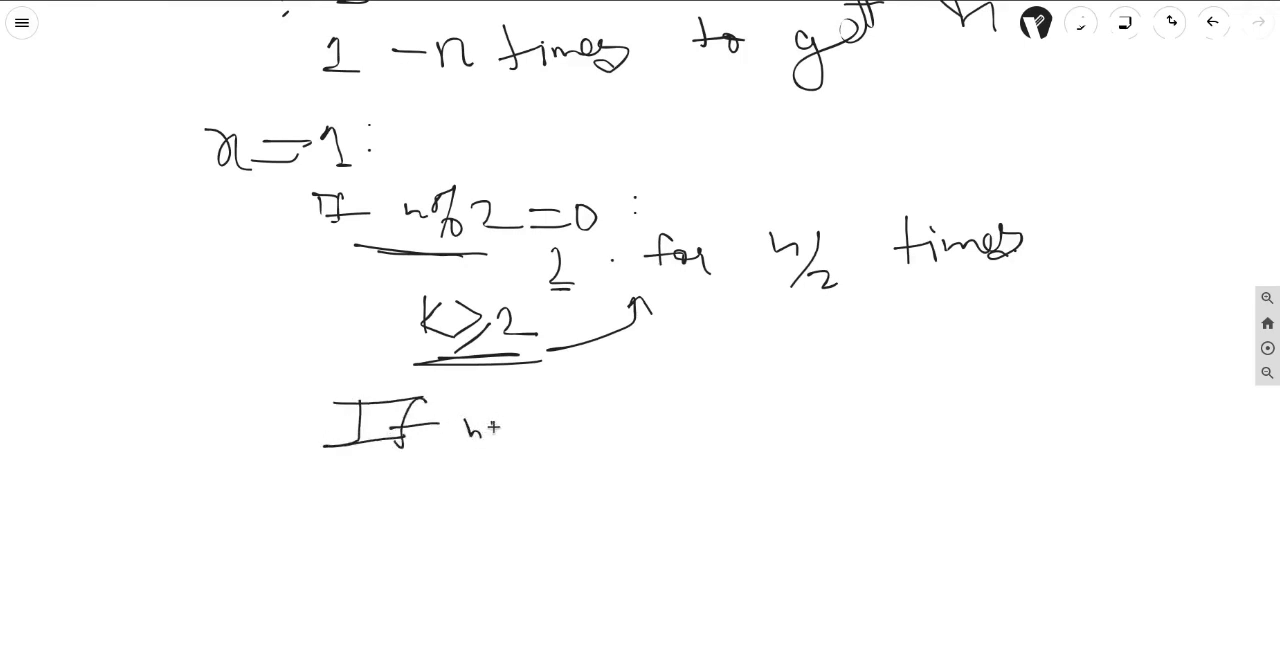
pyautogui.moveTo(480, 420); pyautogui.dragTo(510, 430)
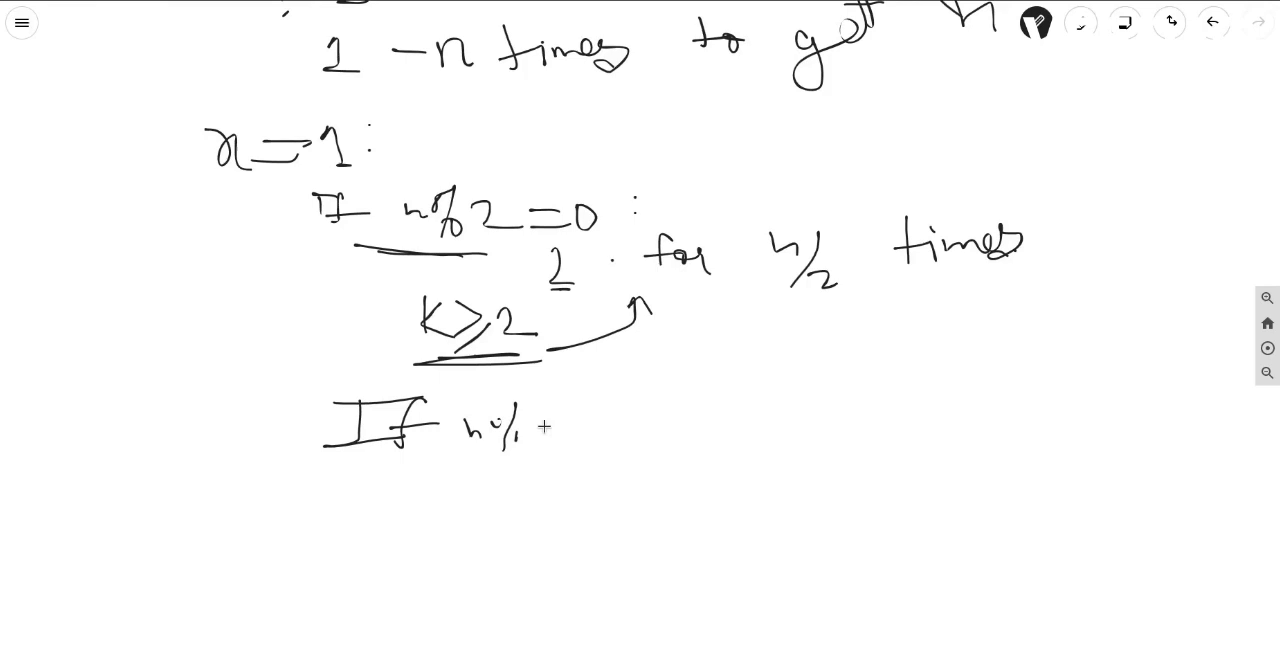
pyautogui.moveTo(540, 430); pyautogui.dragTo(625, 420)
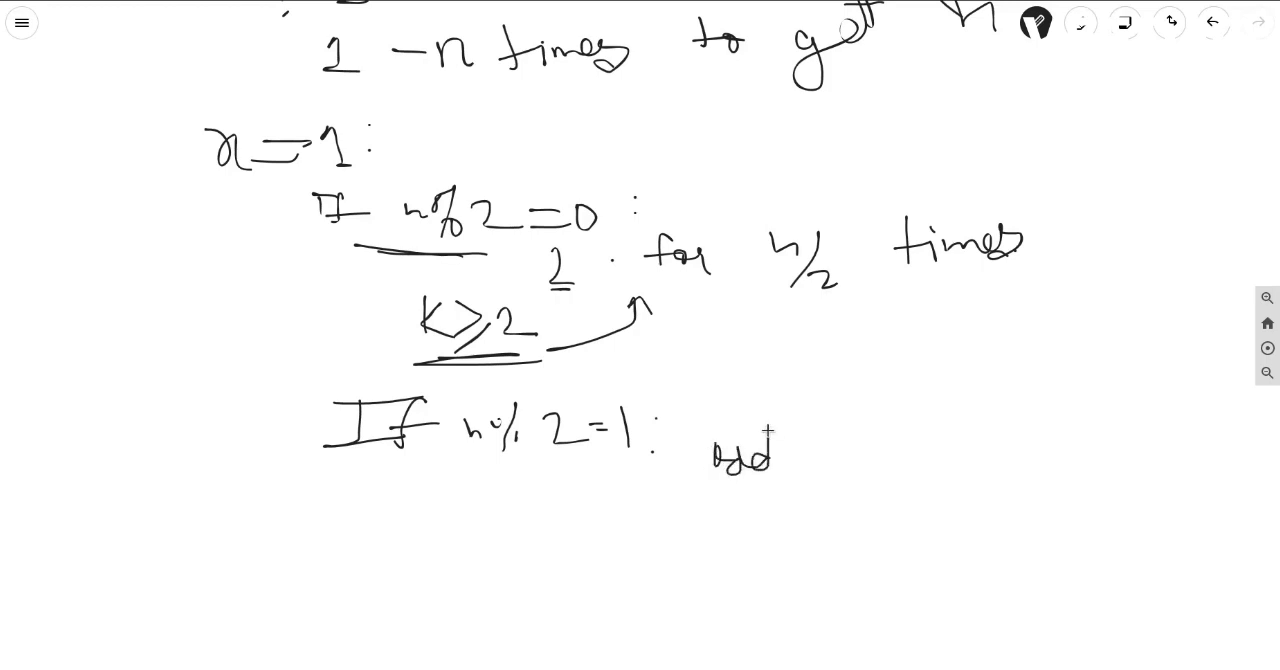
pyautogui.moveTo(800, 450); pyautogui.dragTo(950, 440)
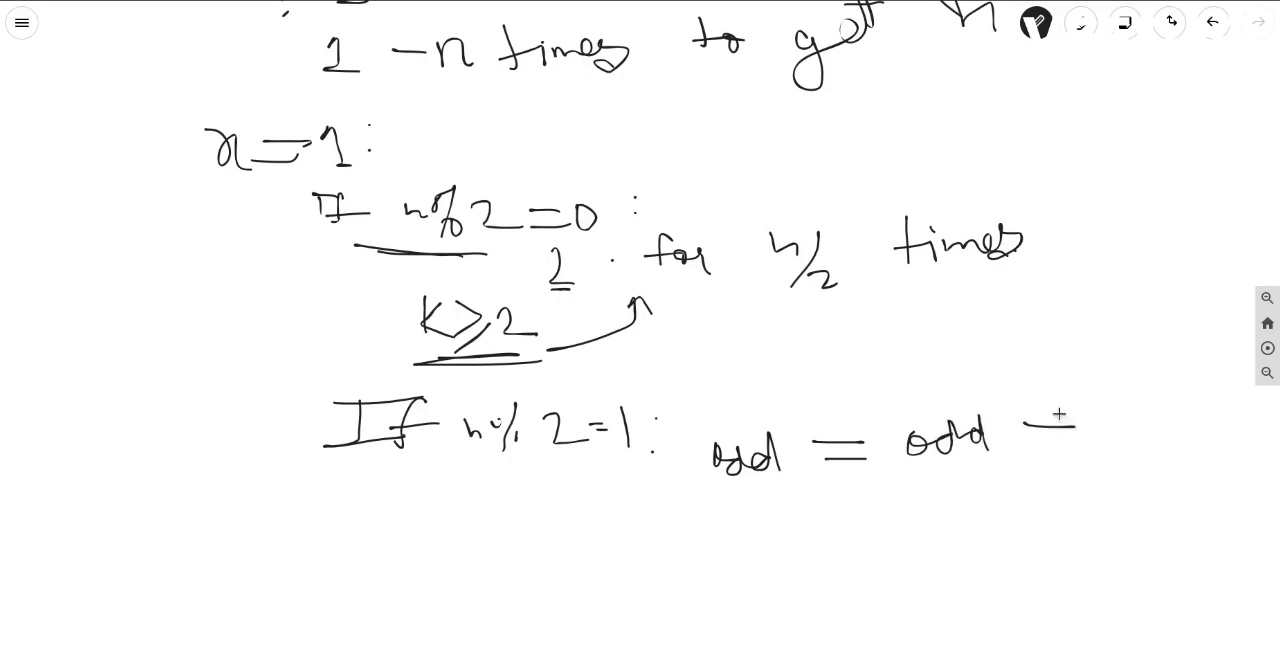
pyautogui.moveTo(1040, 430); pyautogui.dragTo(1180, 430)
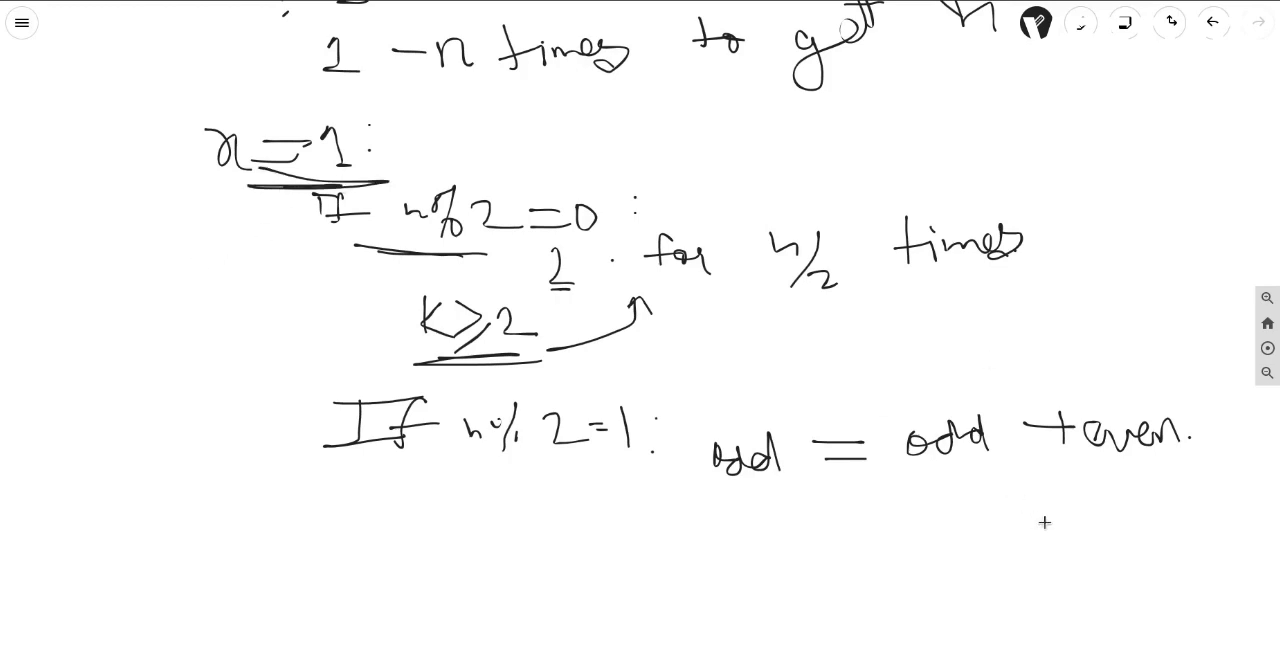
# Bracket the odd term labelled 3 (not 1) and the even term labelled 2
pyautogui.moveTo(900, 460); pyautogui.dragTo(1000, 477)
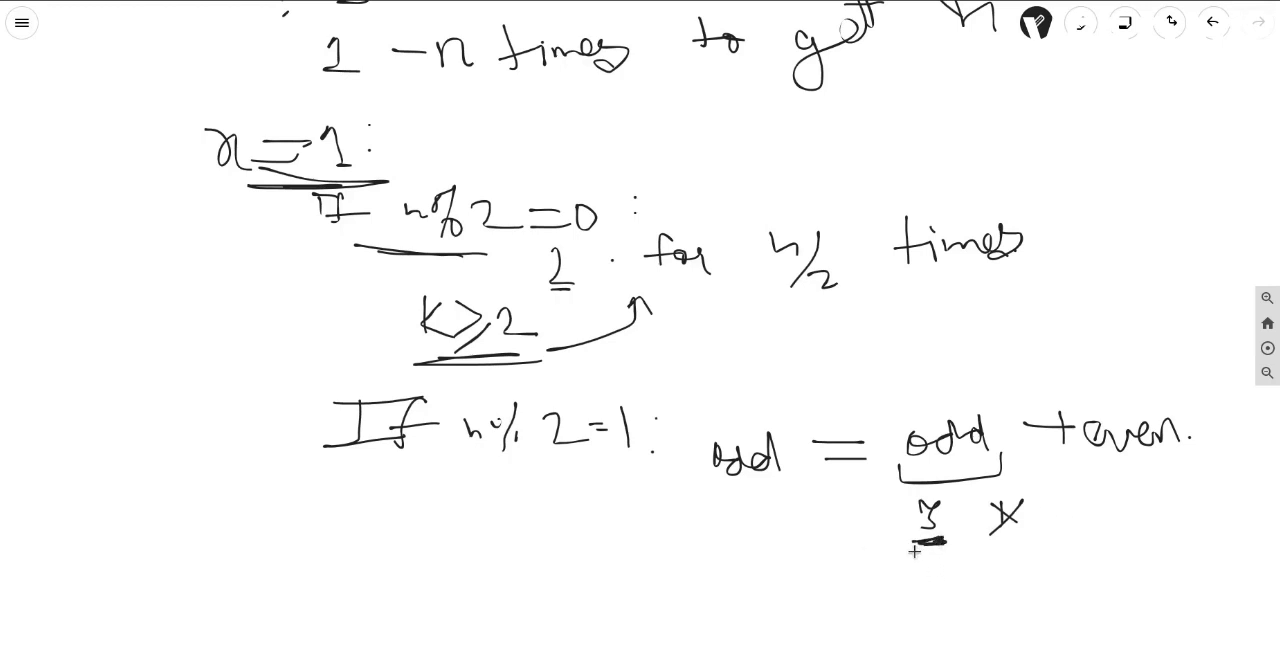
pyautogui.moveTo(1085, 470); pyautogui.dragTo(1230, 468)
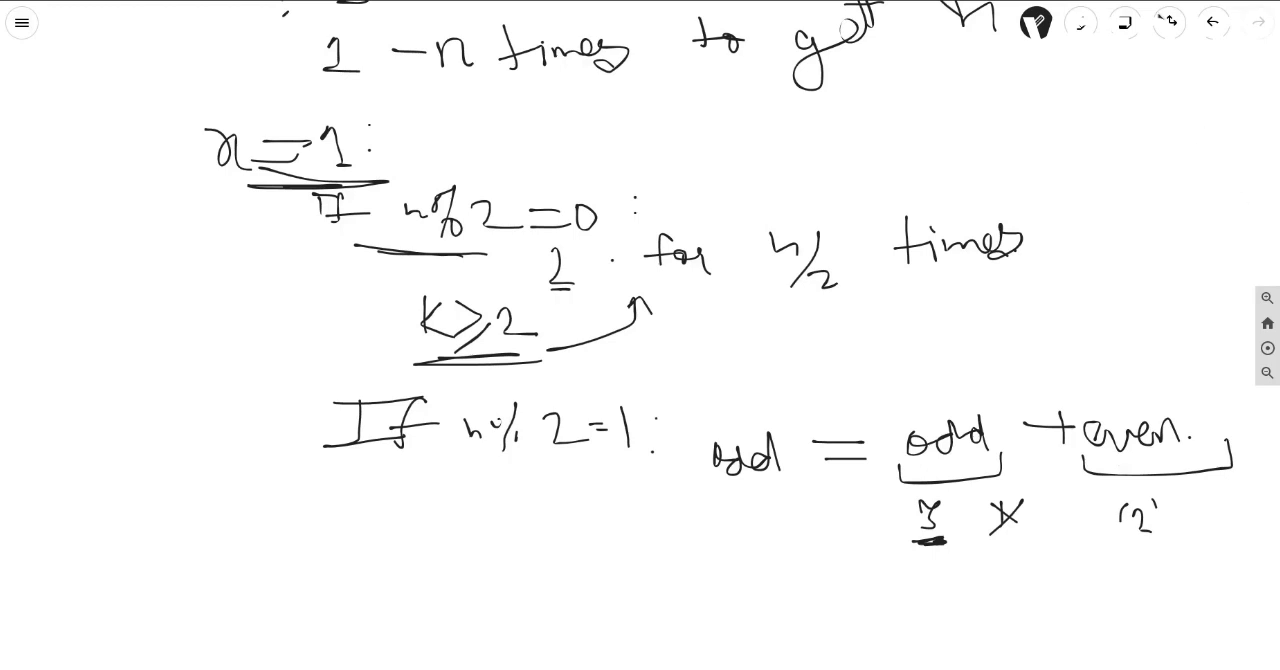
pyautogui.scroll(-3)
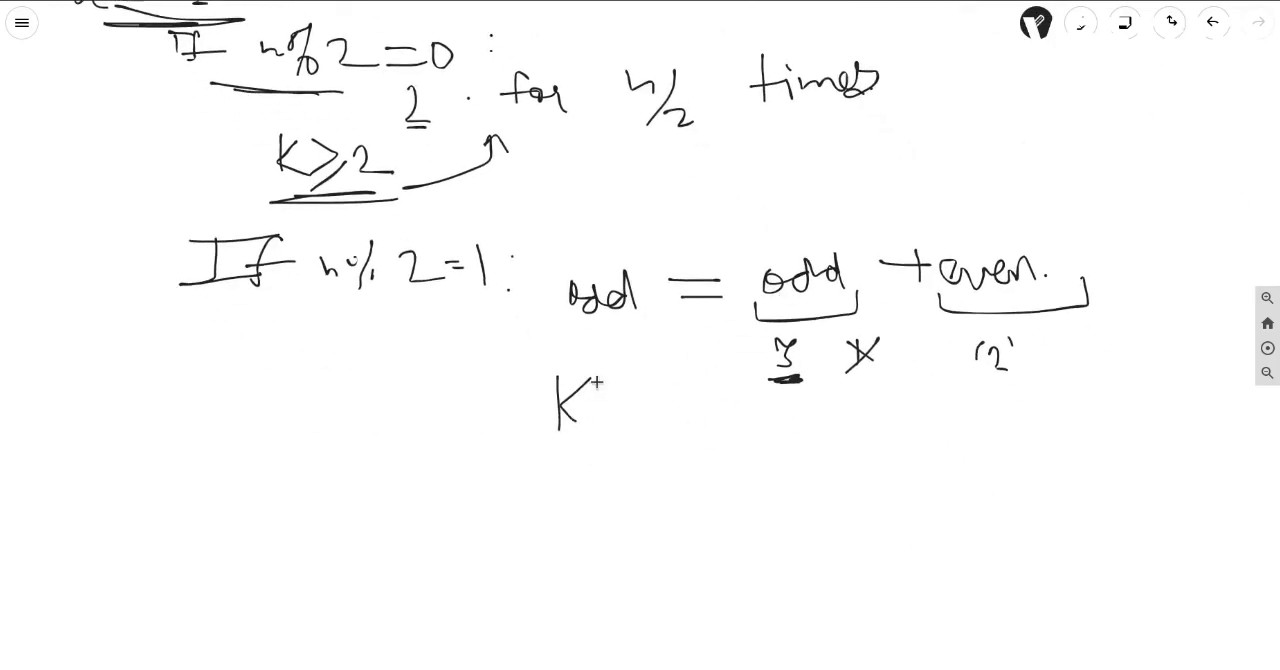
# Write 'k≥3 && 2 for (n-3)/2' and underline k ≥ 3 twice
pyautogui.moveTo(560, 400); pyautogui.dragTo(685, 415)
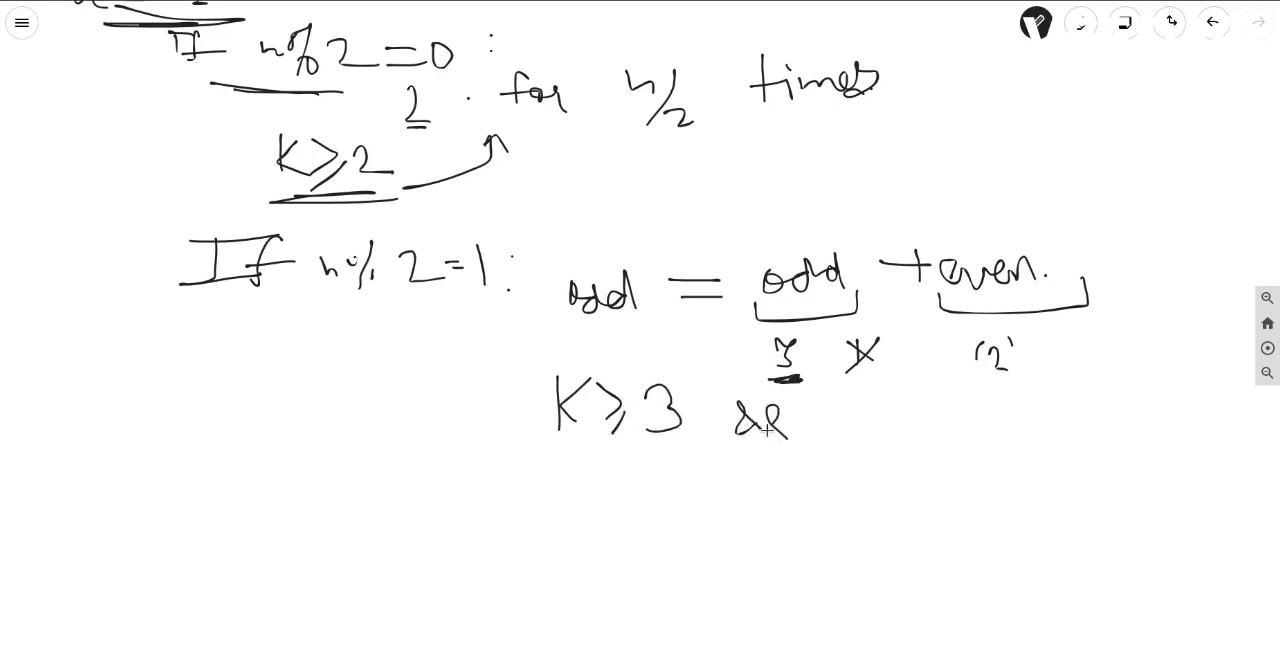
pyautogui.moveTo(880, 400); pyautogui.dragTo(900, 445)
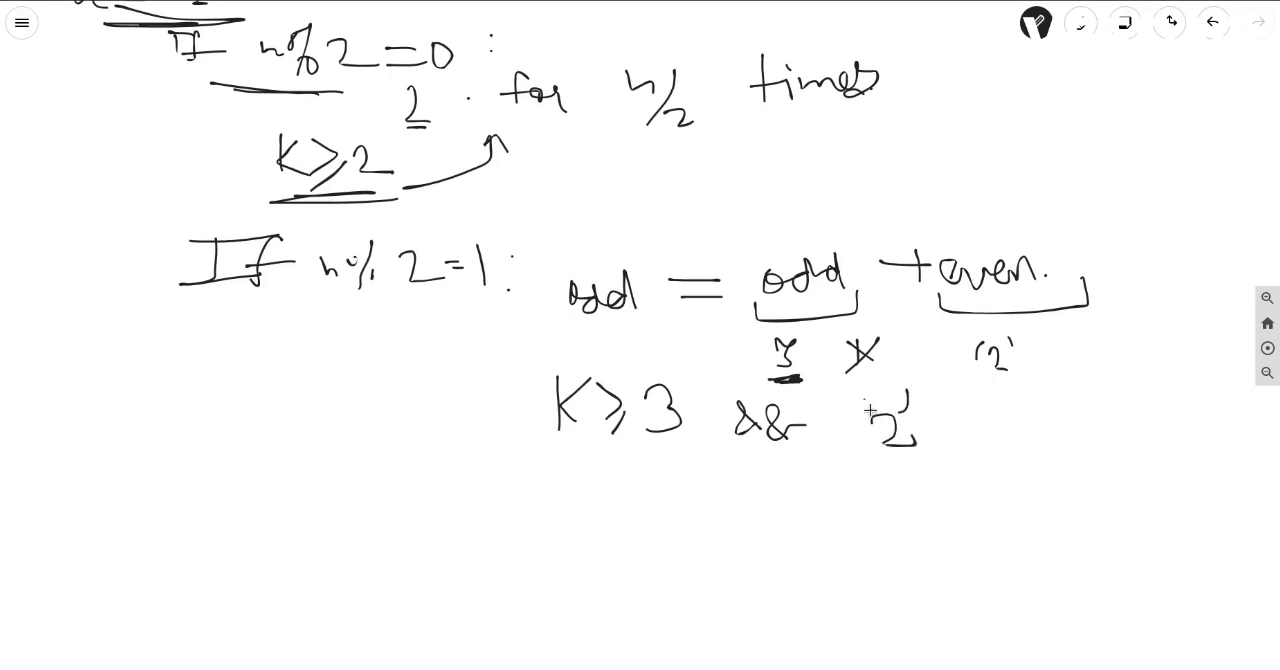
pyautogui.moveTo(955, 410); pyautogui.dragTo(1020, 445)
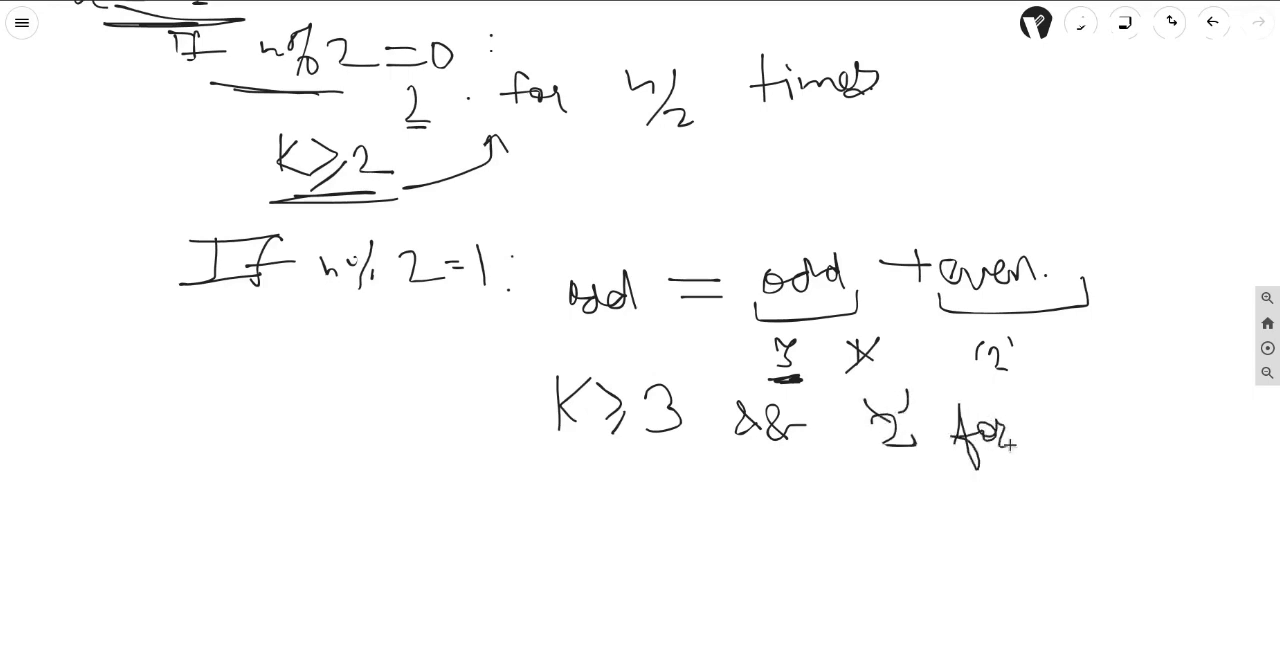
pyautogui.moveTo(1080, 410); pyautogui.dragTo(1145, 415)
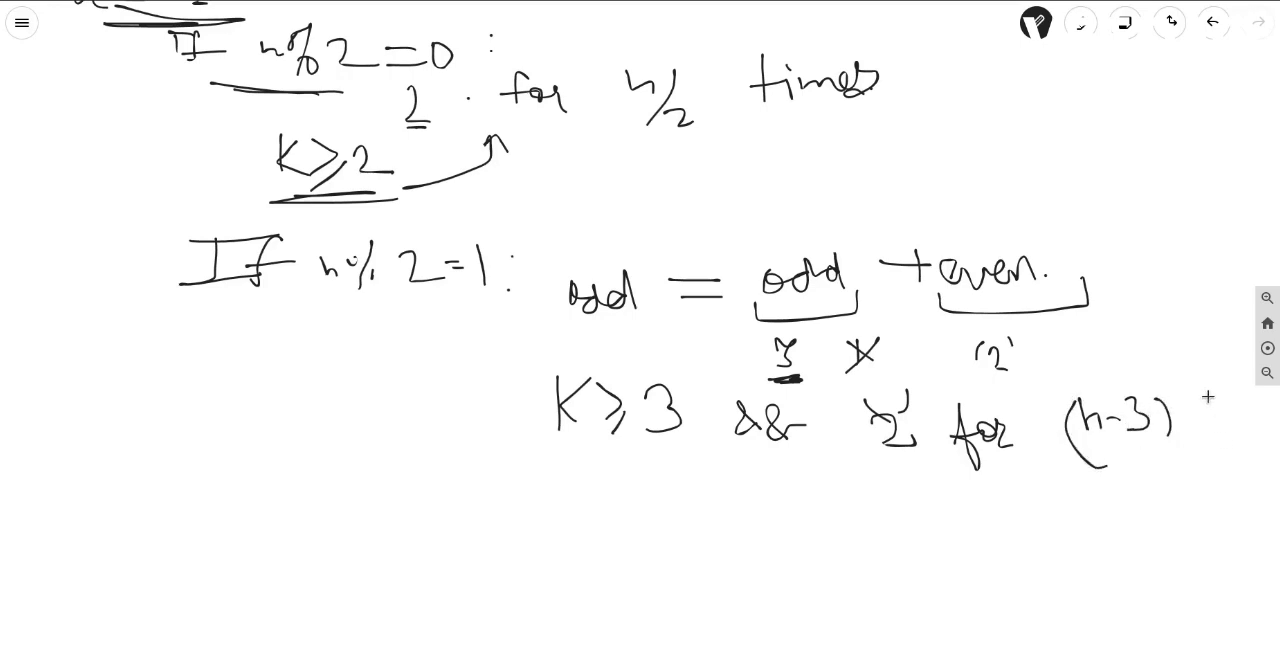
pyautogui.moveTo(1180, 400); pyautogui.dragTo(1220, 490)
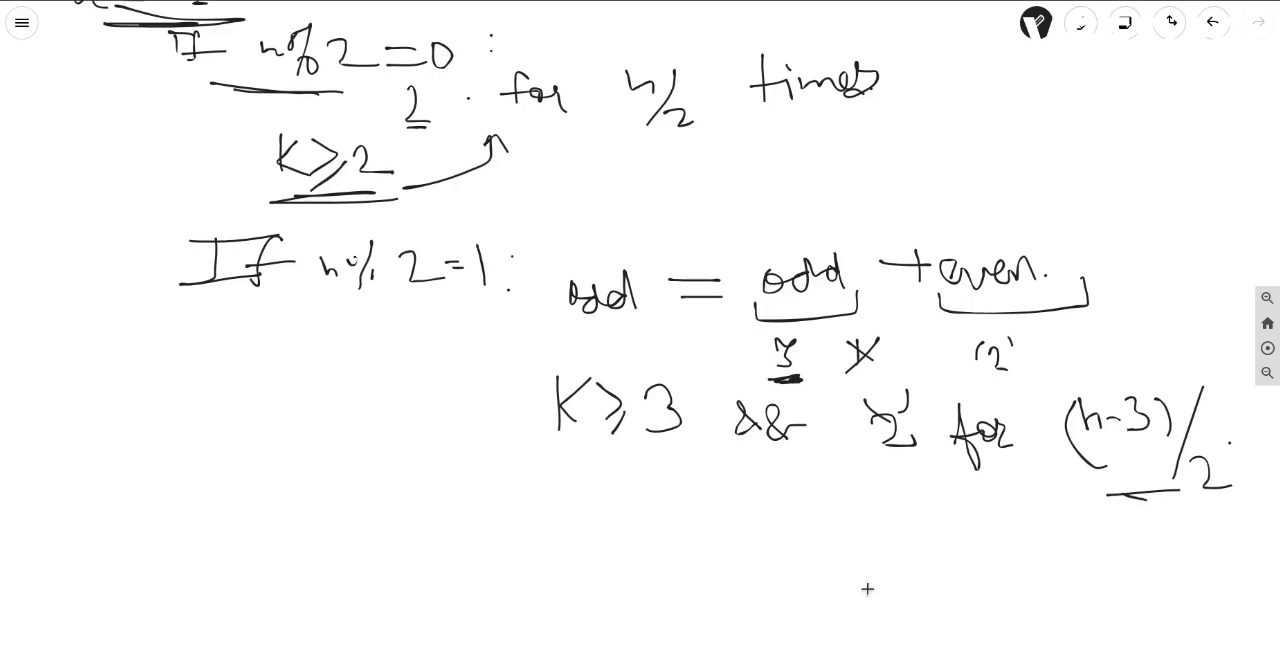
pyautogui.moveTo(568, 442); pyautogui.dragTo(667, 442)
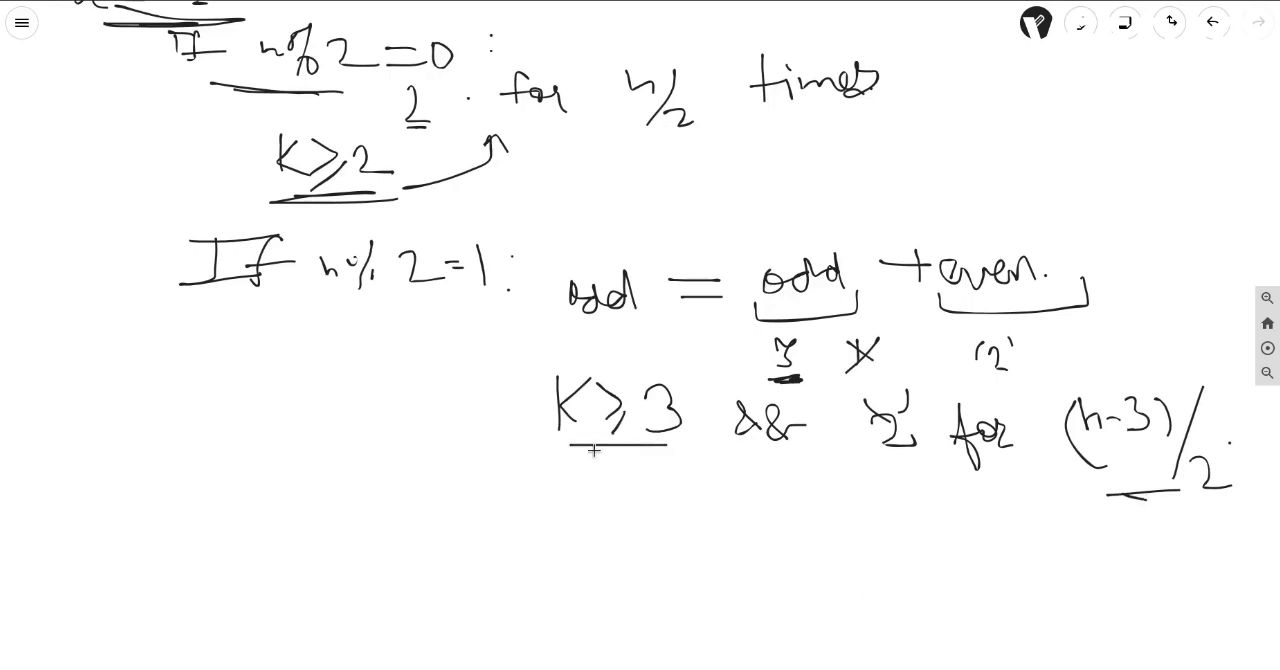
pyautogui.moveTo(595, 451); pyautogui.dragTo(655, 451)
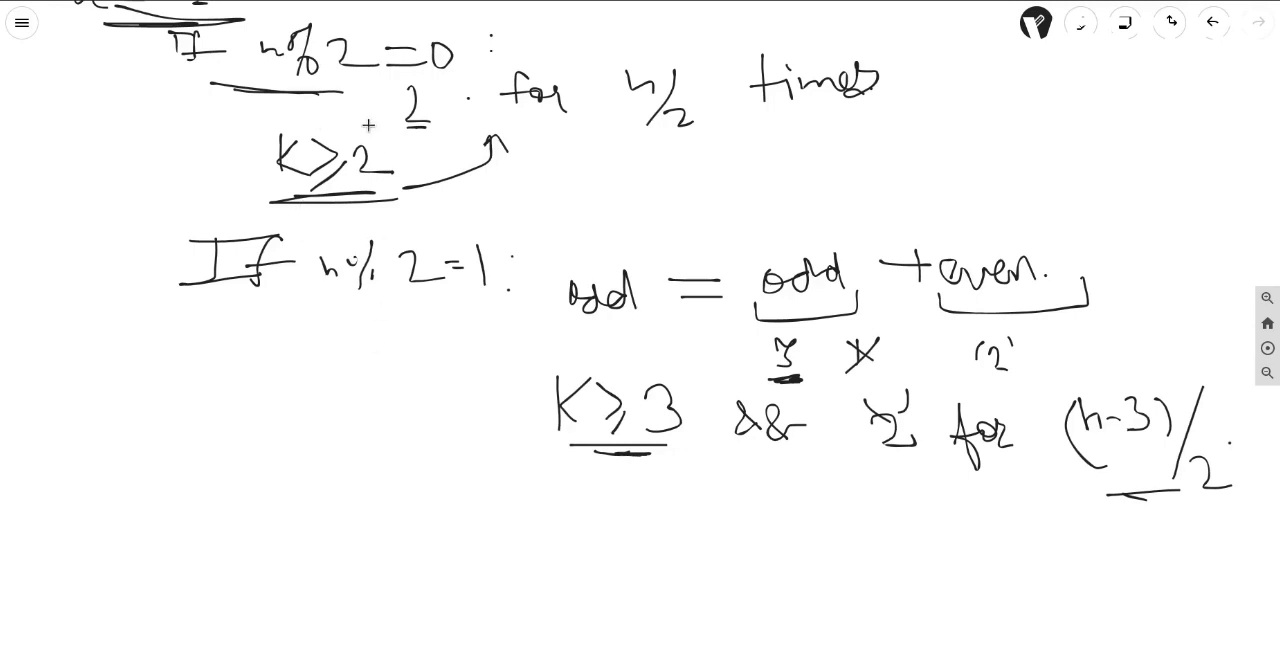
pyautogui.moveTo(240, 450); pyautogui.dragTo(260, 510)
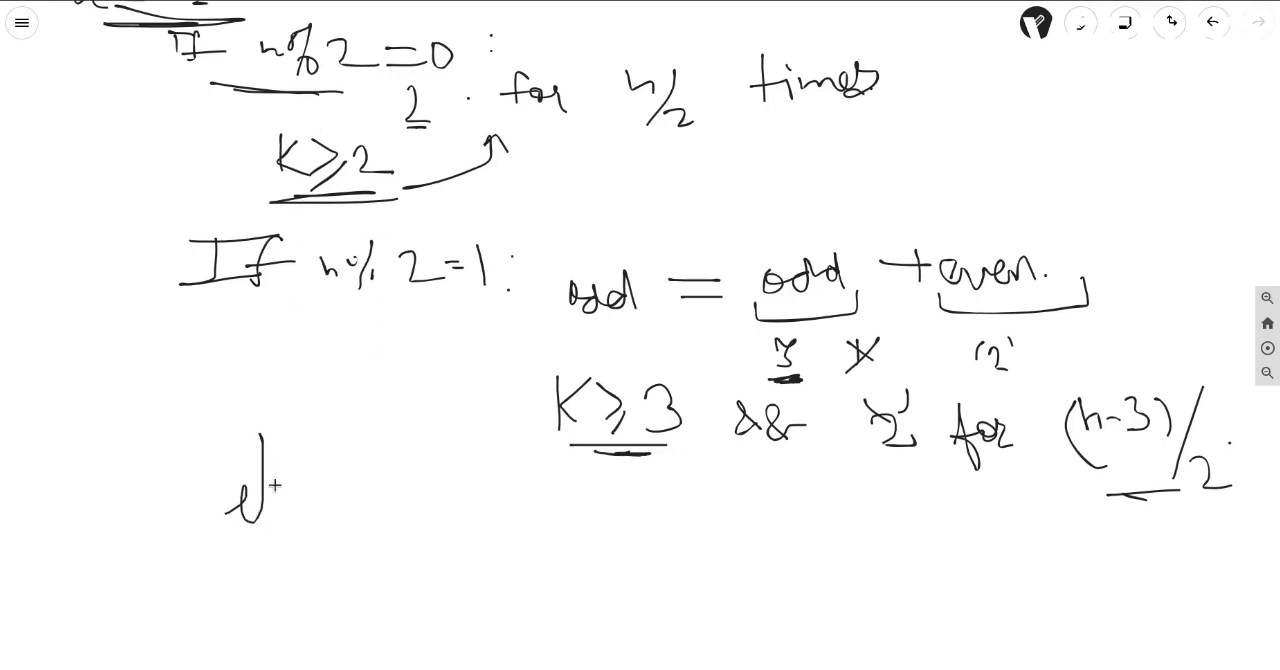